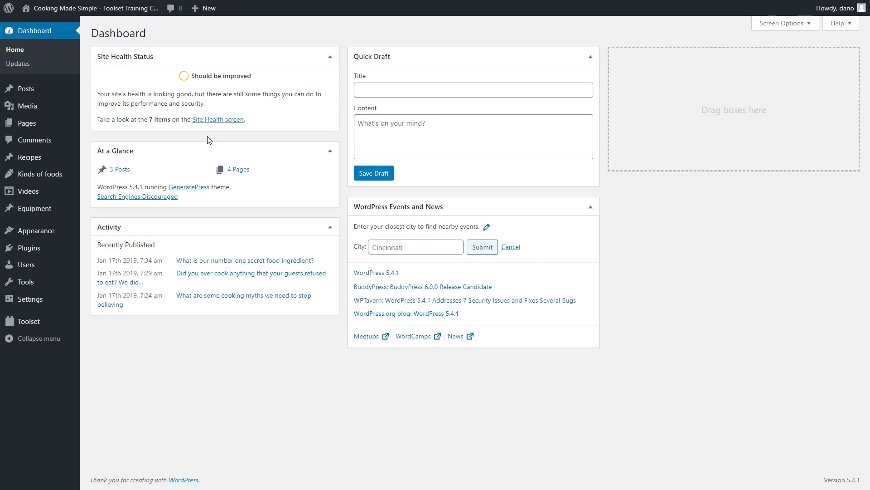
mouse_move(104, 147)
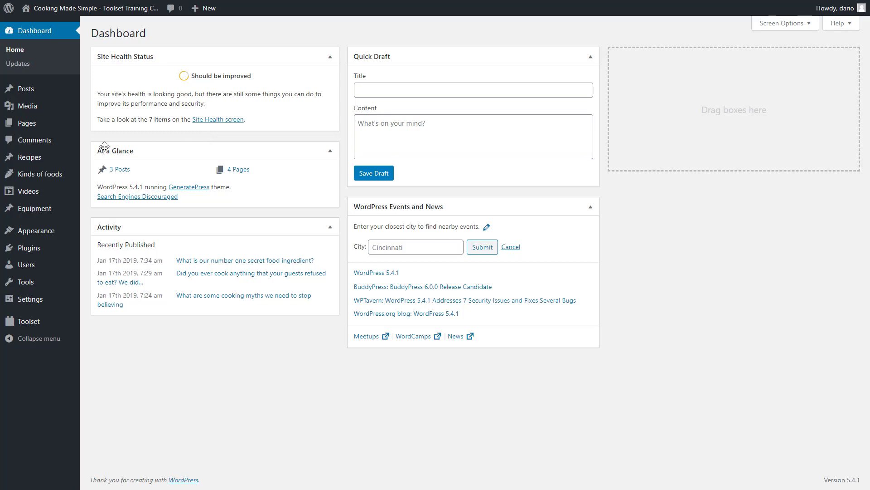
- Review the Banana Bread recipe's description and its custom recipe fields in the editor
left_click(26, 157)
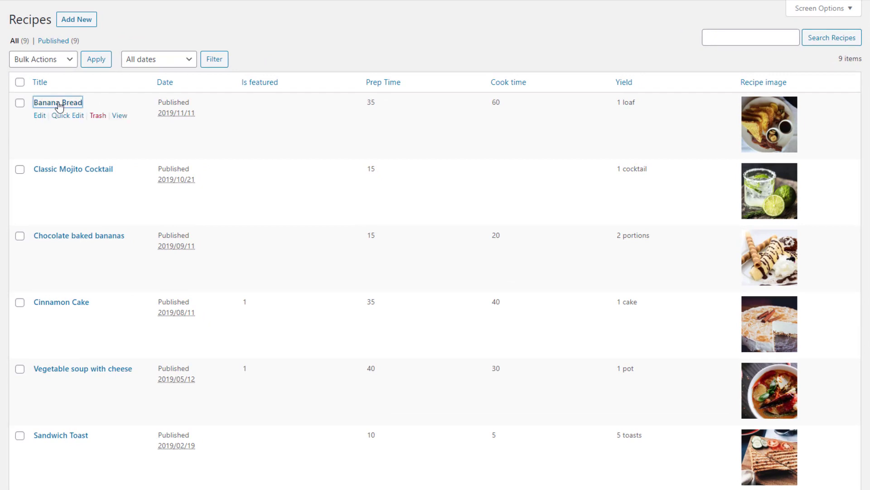
left_click(57, 103)
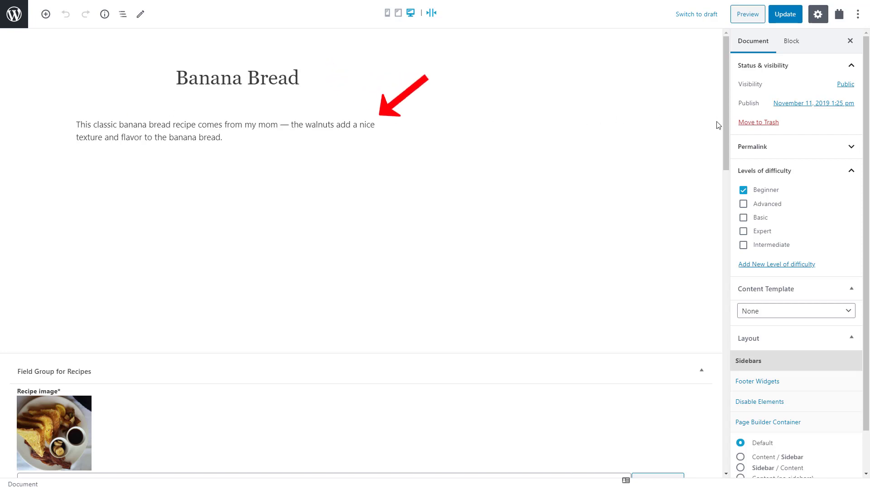
scroll("down", 3)
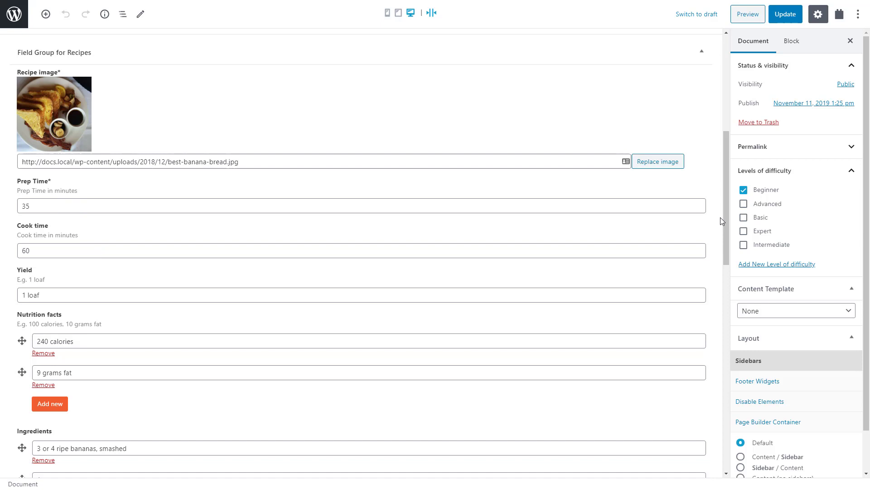
mouse_move(729, 183)
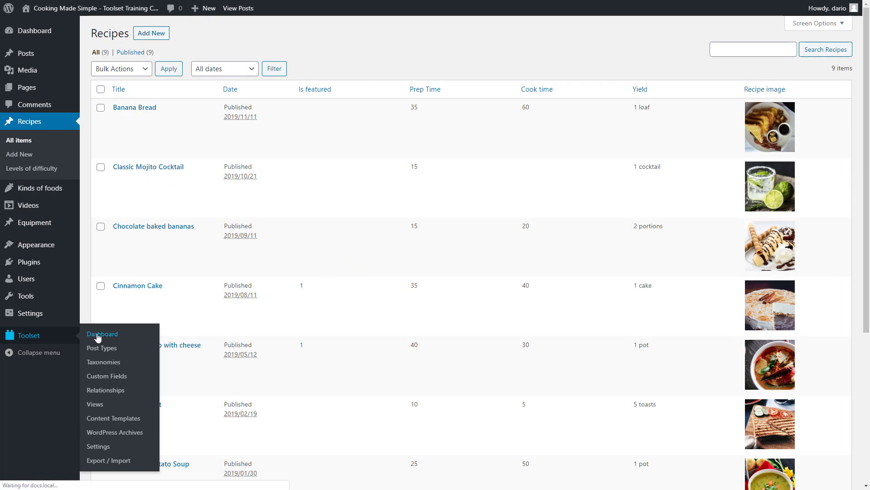
- From the Toolset Dashboard, create a content template for the Recipes post type
left_click(103, 334)
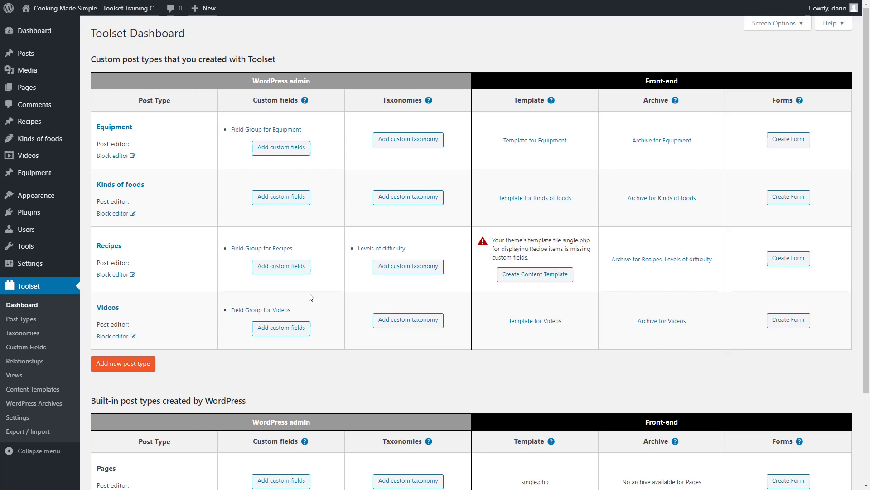
left_click(533, 274)
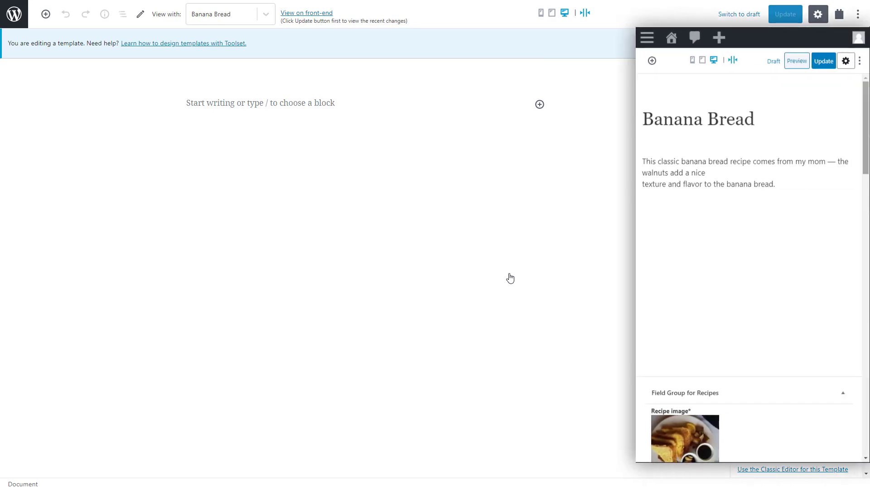
left_click(817, 14)
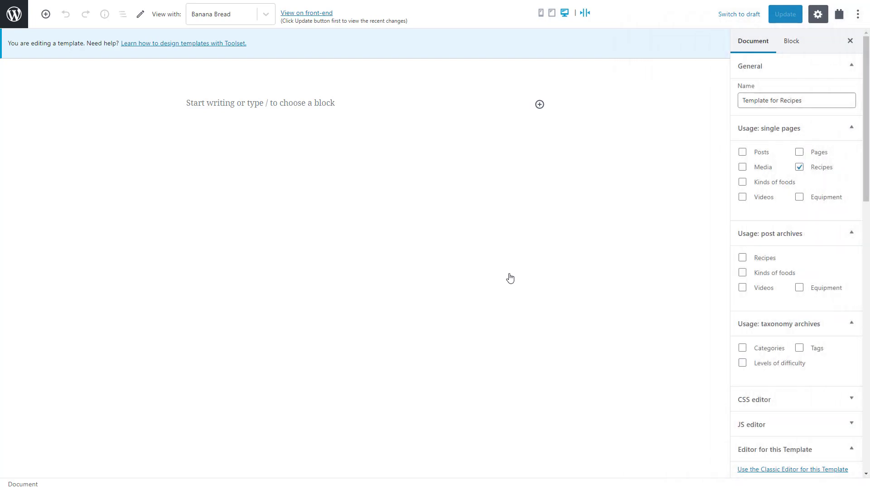
- Add a Container block to the template with a light grey solid background
left_click(539, 104)
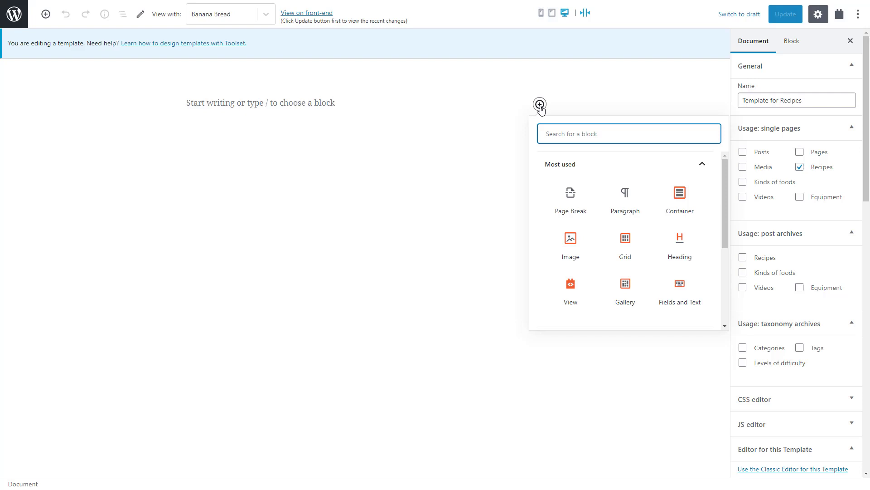
type("conta")
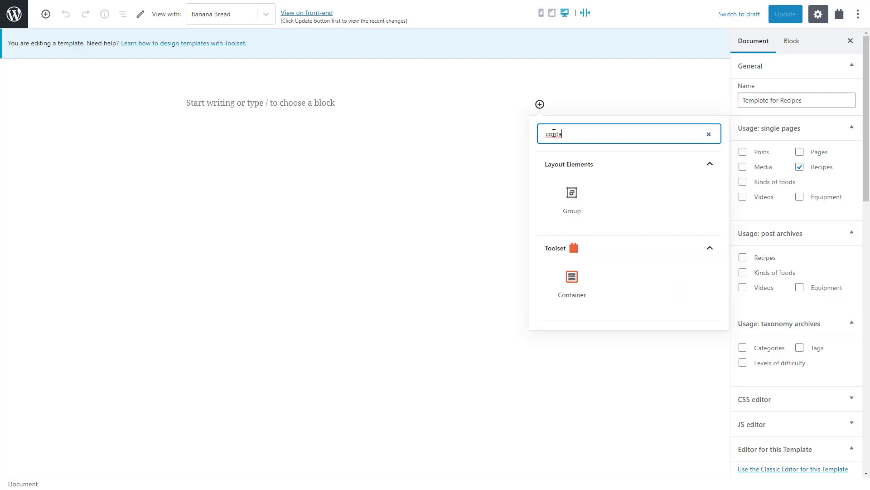
left_click(571, 277)
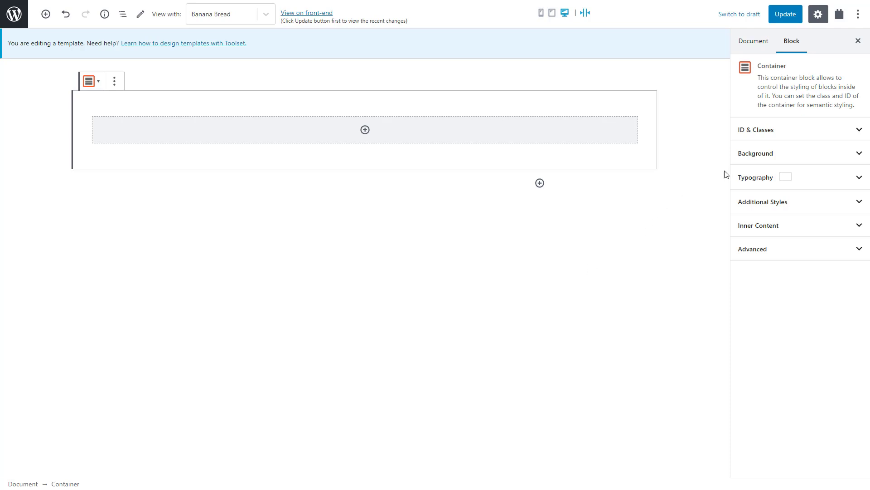
left_click(755, 153)
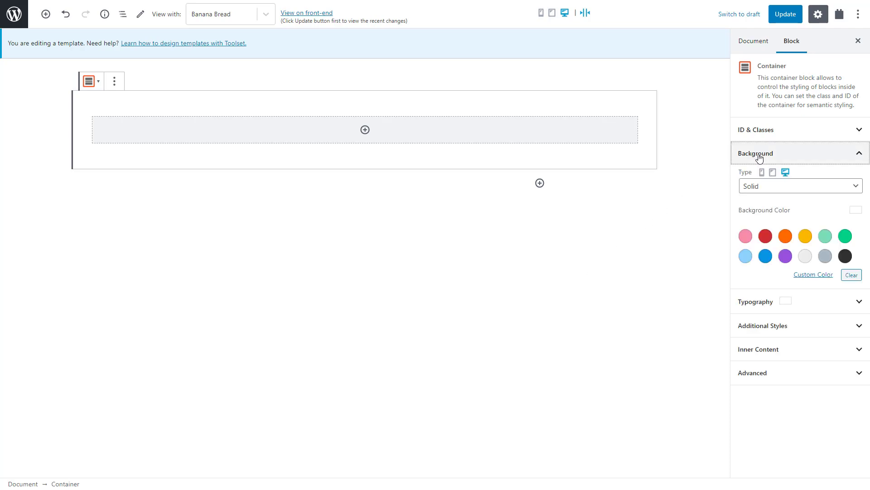
left_click(825, 255)
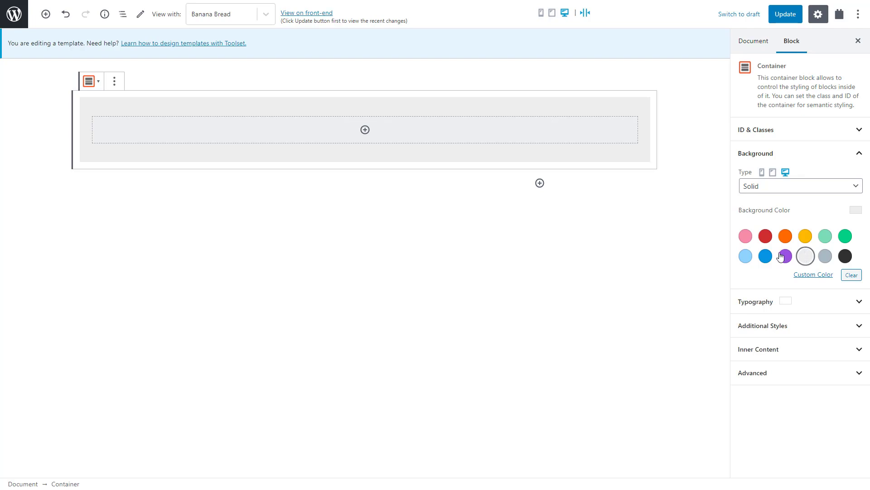
- Insert a Grid block in the container with two equal 50/50 columns and 25 px gaps
left_click(364, 130)
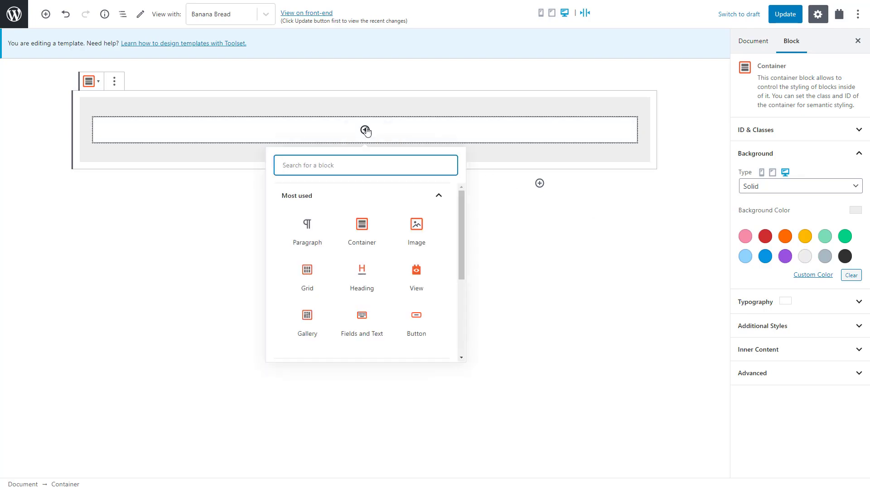
type("grid")
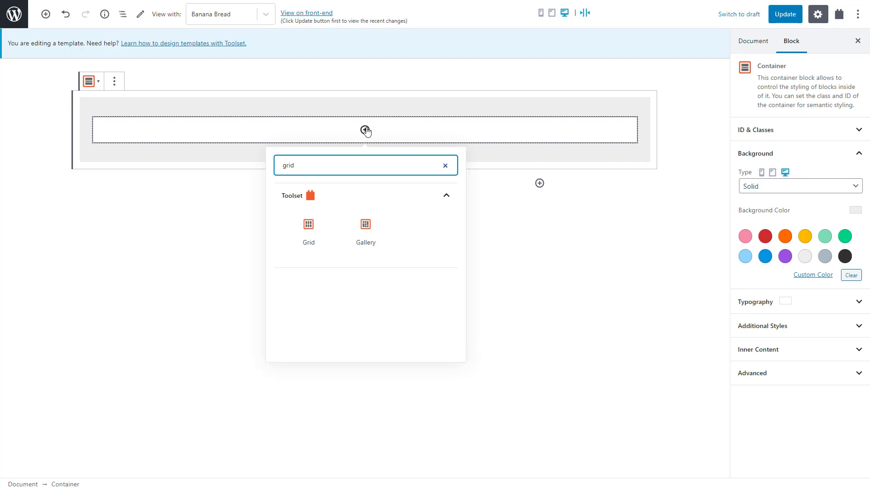
left_click(308, 228)
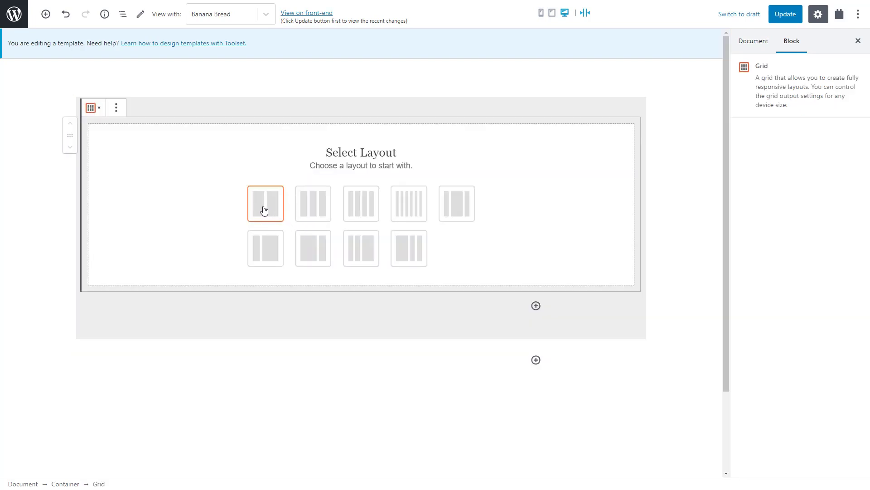
left_click(266, 203)
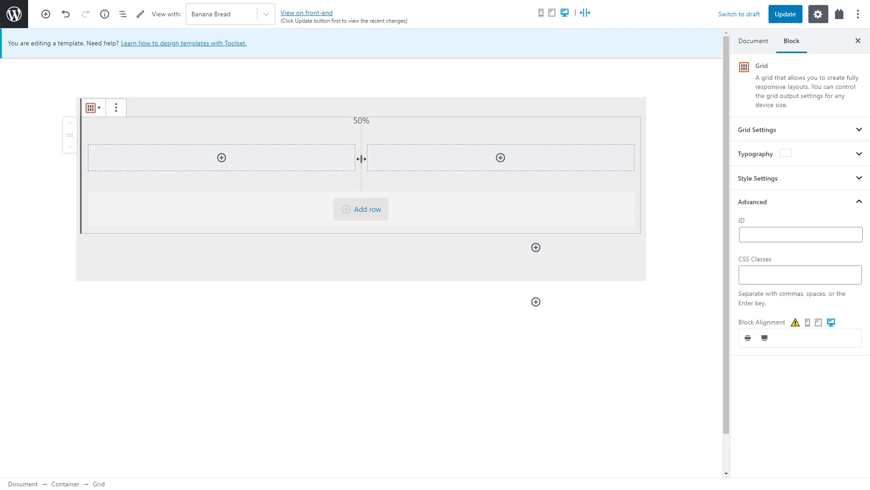
left_click_drag(359, 158, 404, 157)
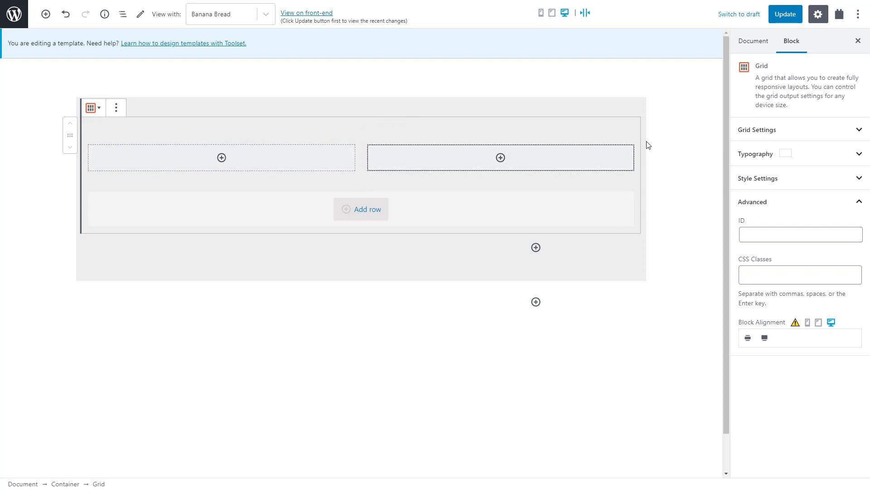
left_click(756, 130)
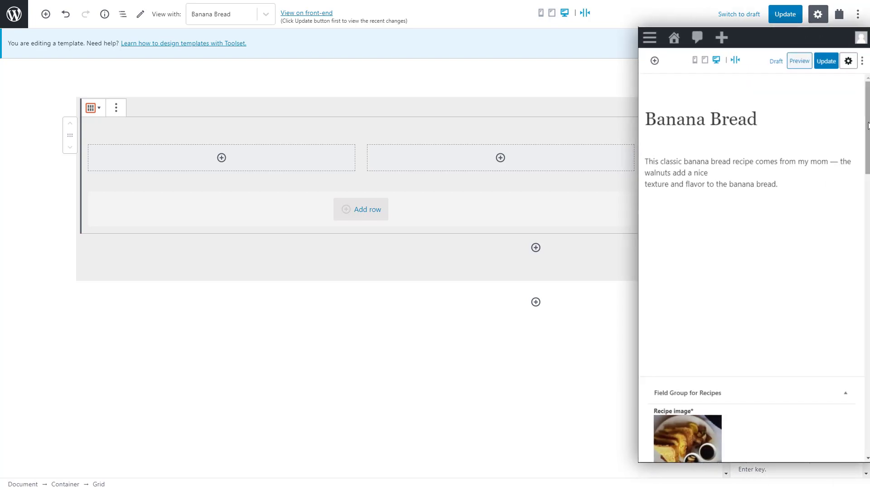
scroll("down", 3)
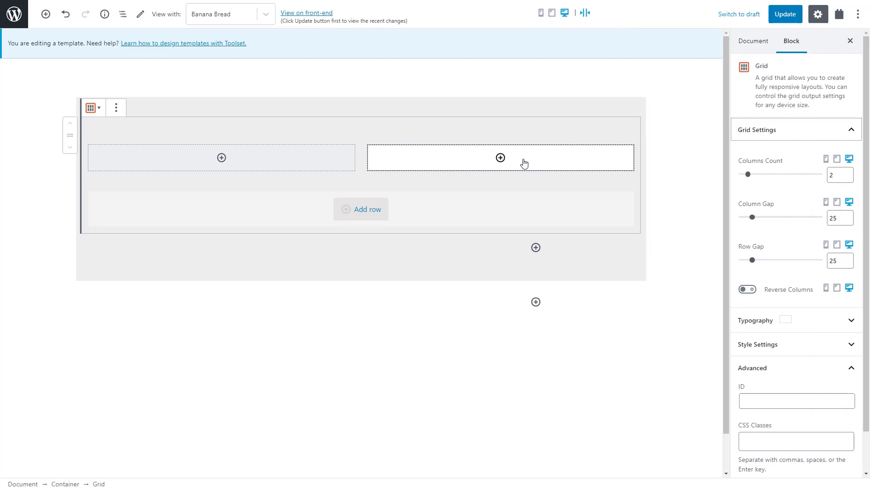
- Add an Image block to the left column using a dynamic source
type("im")
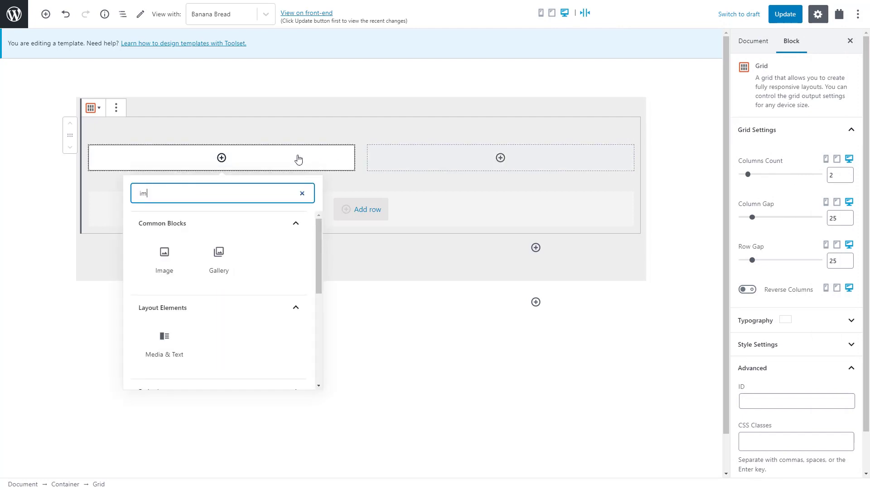
type("age")
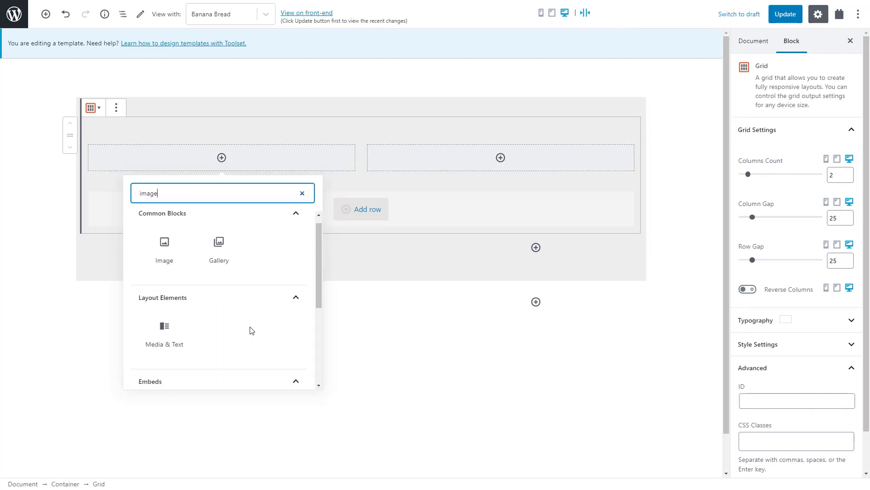
left_click(164, 246)
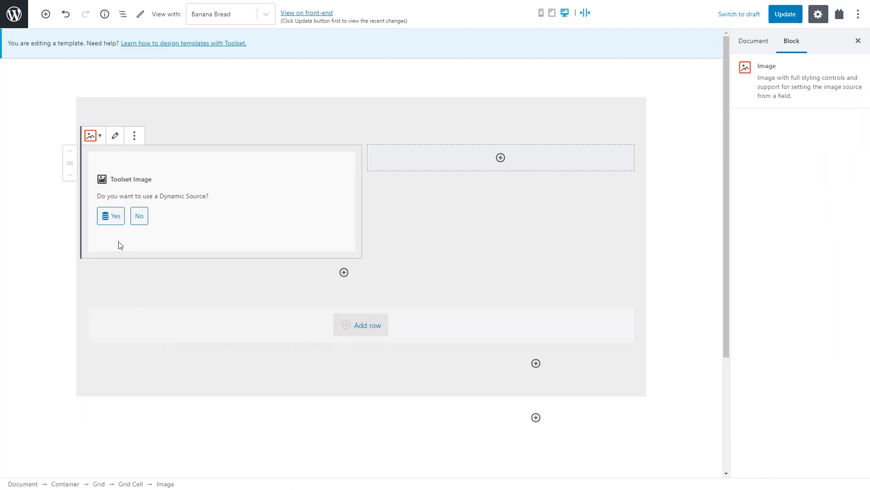
left_click(111, 216)
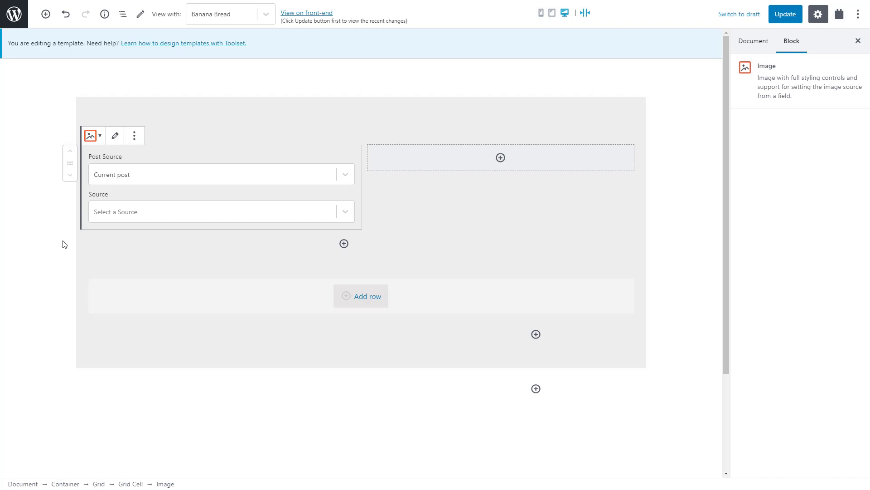
- Source the image from the Recipe image field in Field Group for Recipes
left_click(222, 211)
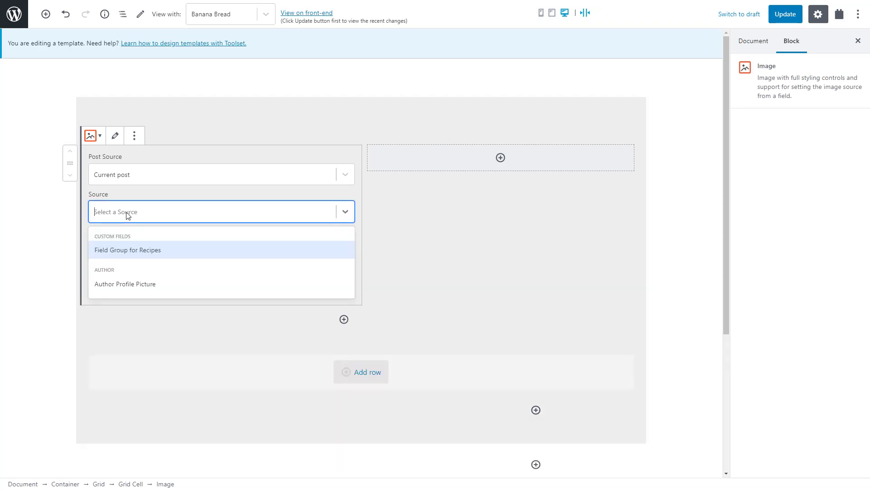
left_click(126, 250)
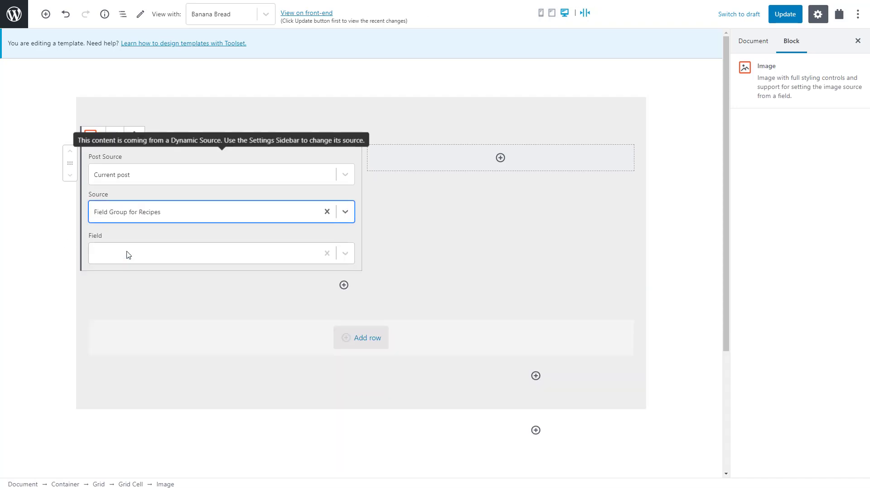
left_click(217, 253)
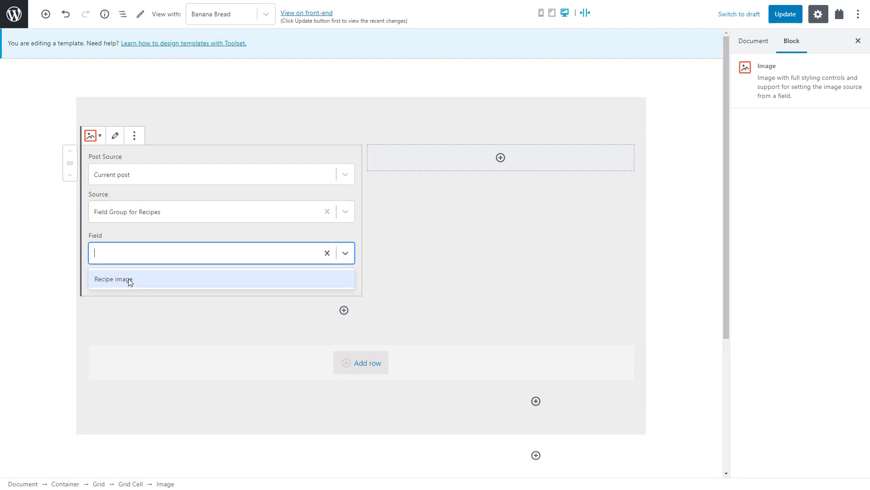
left_click(114, 278)
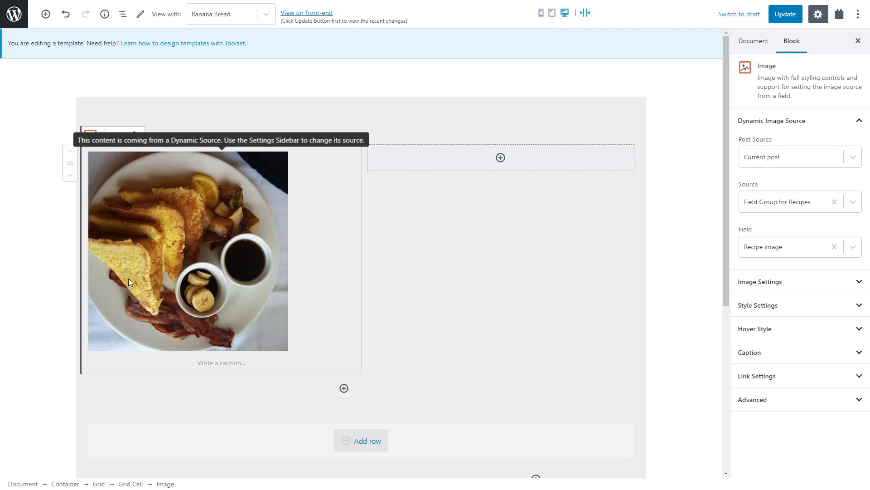
mouse_move(73, 292)
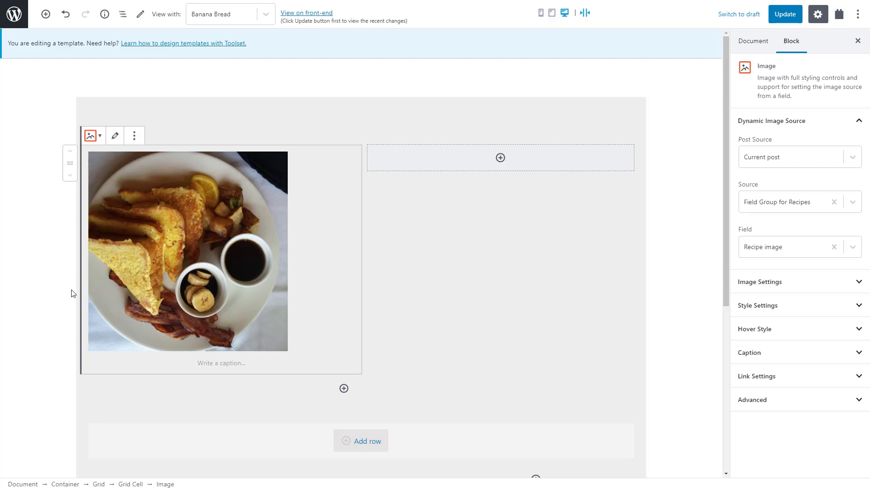
mouse_move(613, 177)
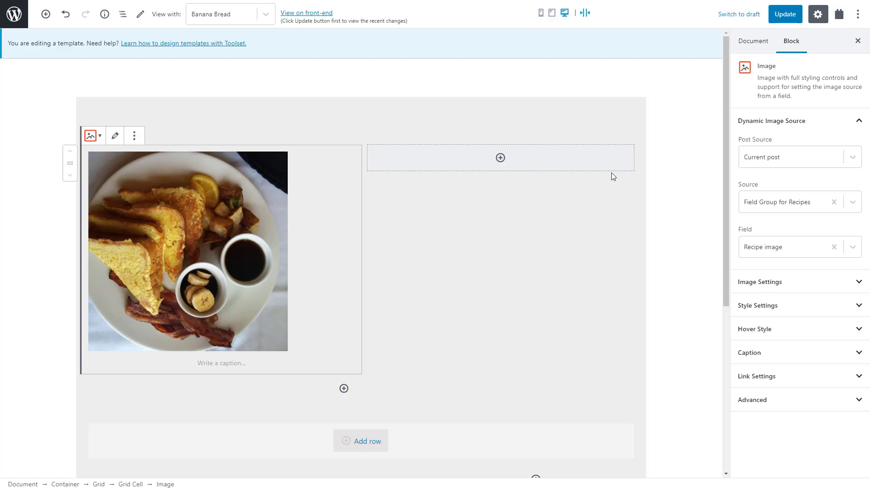
- Style the image with a 500 border radius and a 108 hover scale
left_click(770, 121)
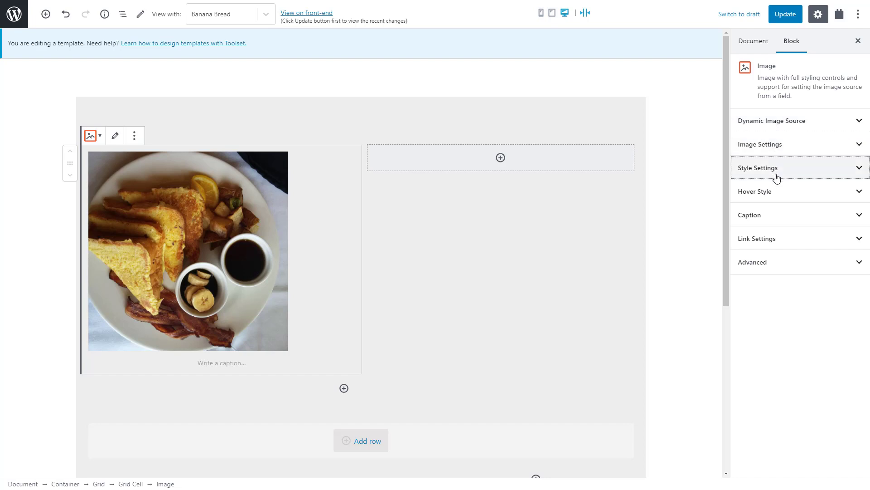
left_click(758, 168)
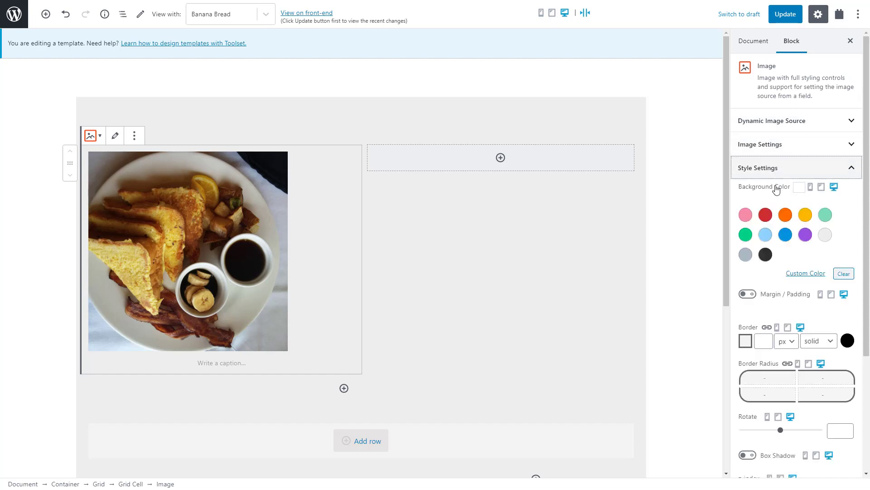
left_click(768, 377)
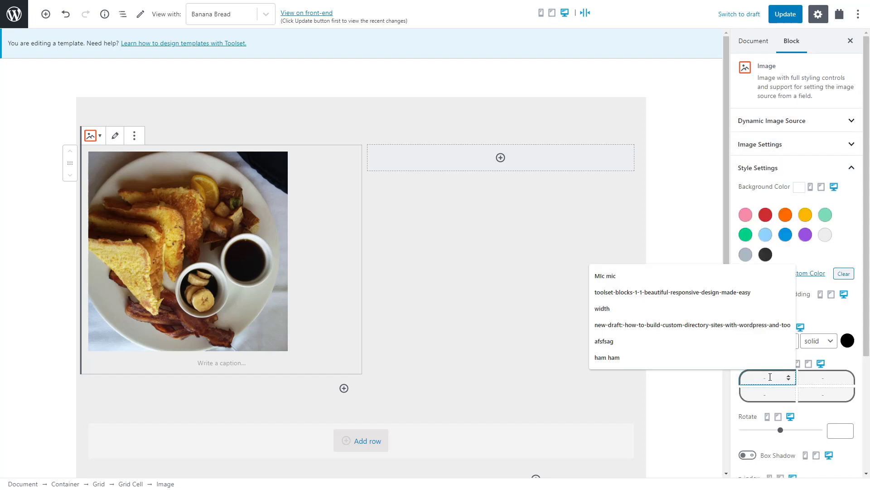
type("100")
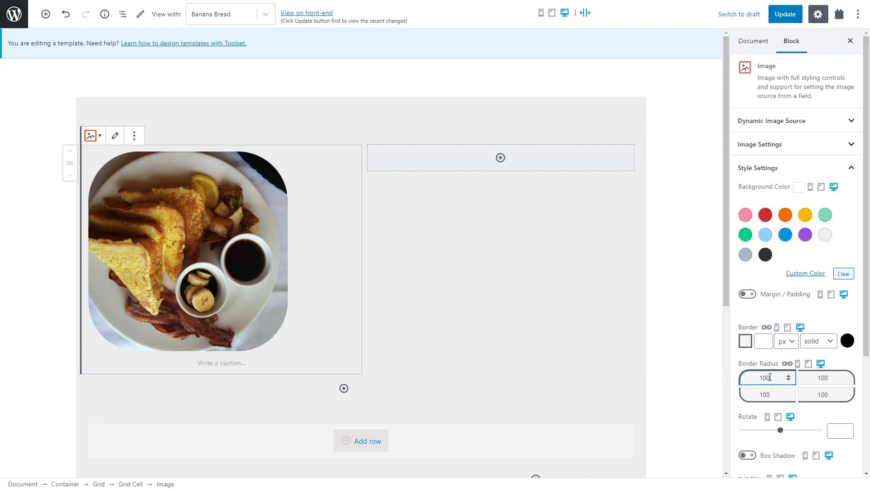
type("1")
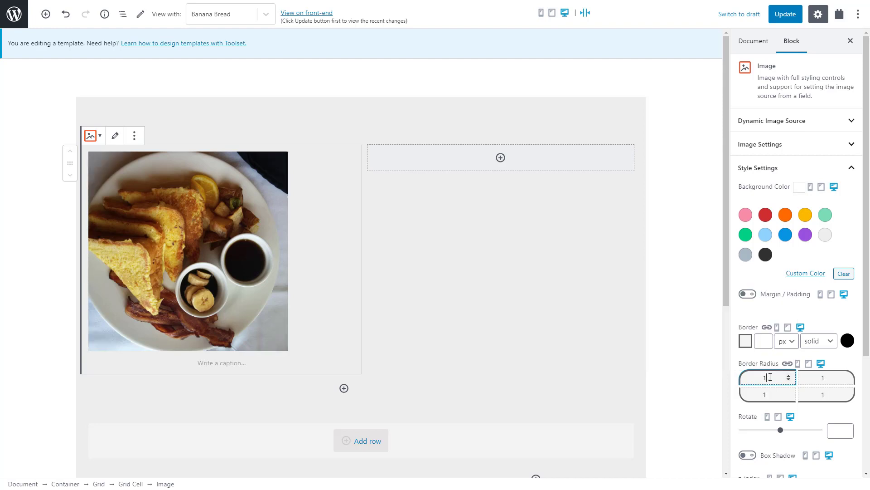
type("500")
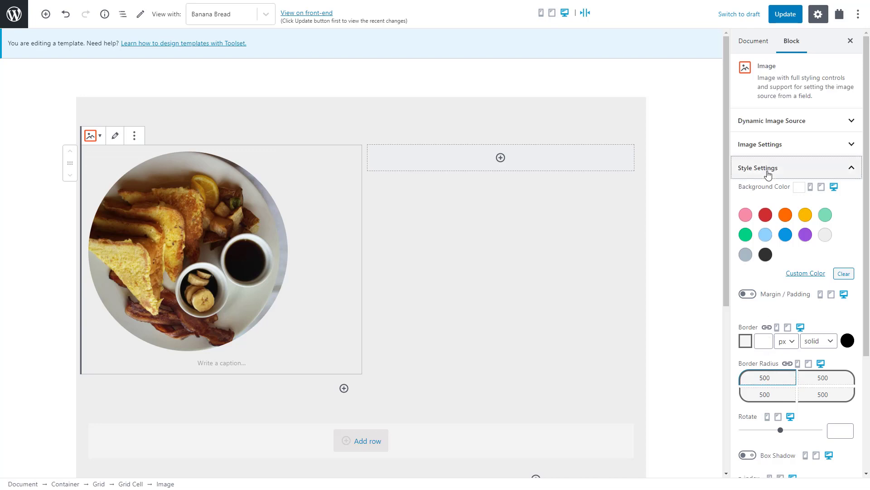
left_click(757, 168)
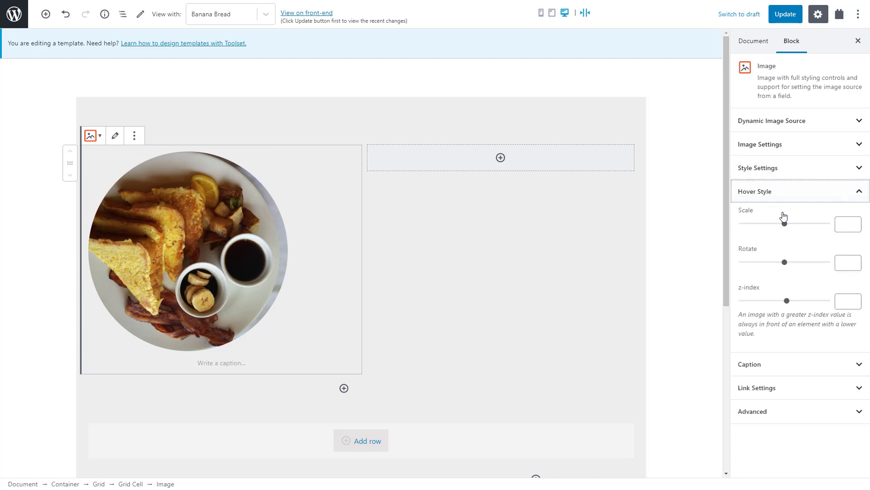
left_click_drag(780, 224, 788, 224)
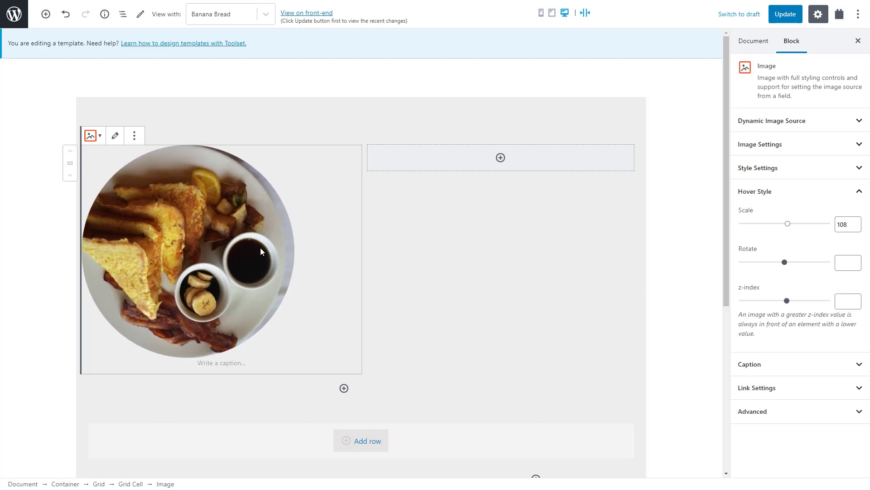
mouse_move(483, 268)
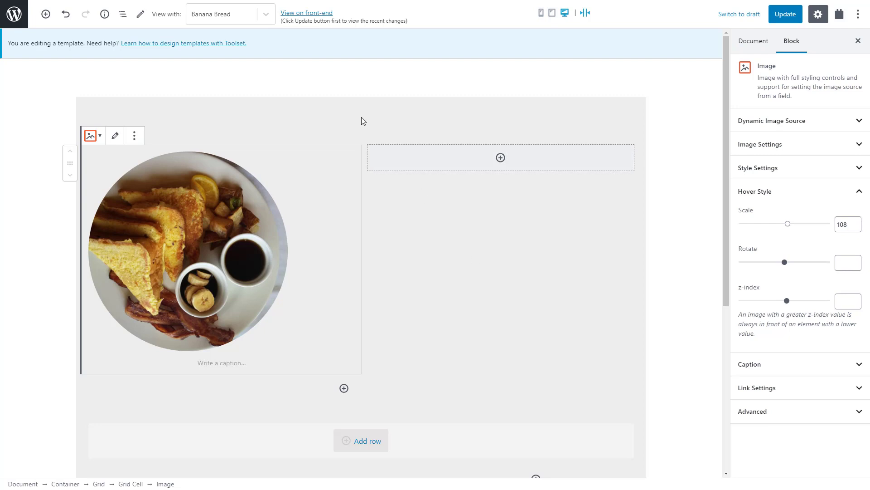
- Preview the template with other recipes and update it
left_click(230, 14)
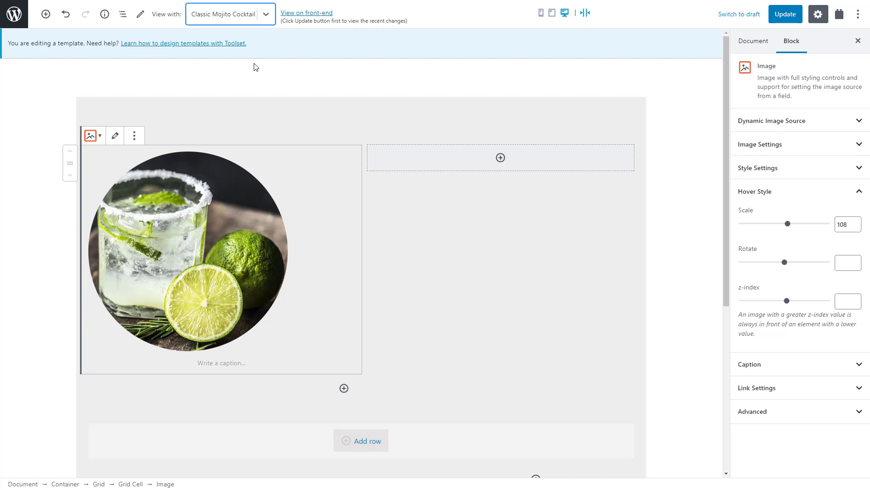
left_click(229, 14)
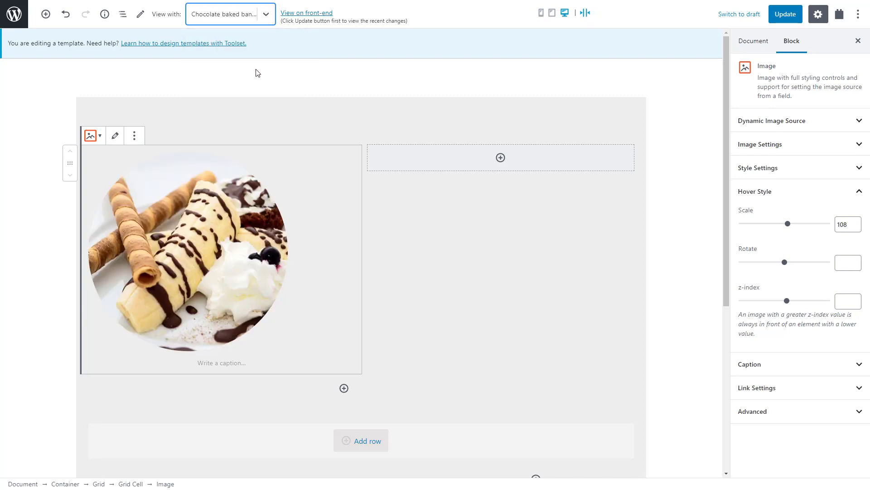
left_click(784, 14)
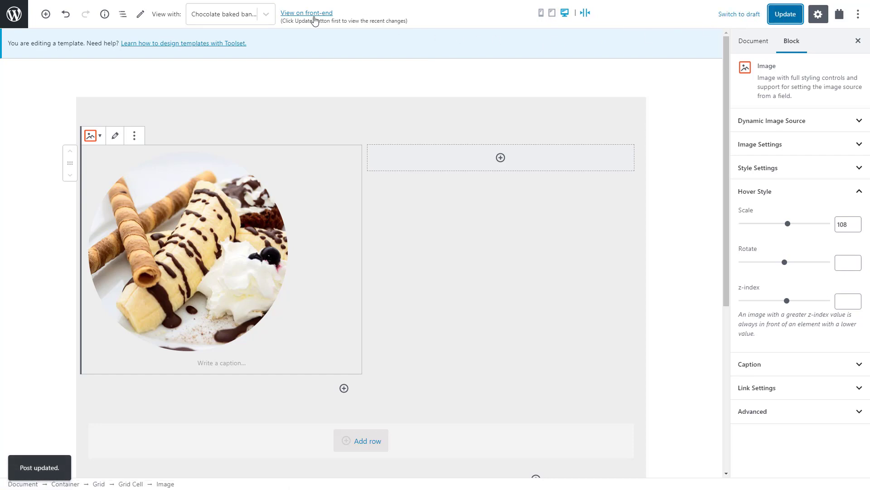
- View the template on the front-end, then go to the Toolset Documentation page
left_click(305, 12)
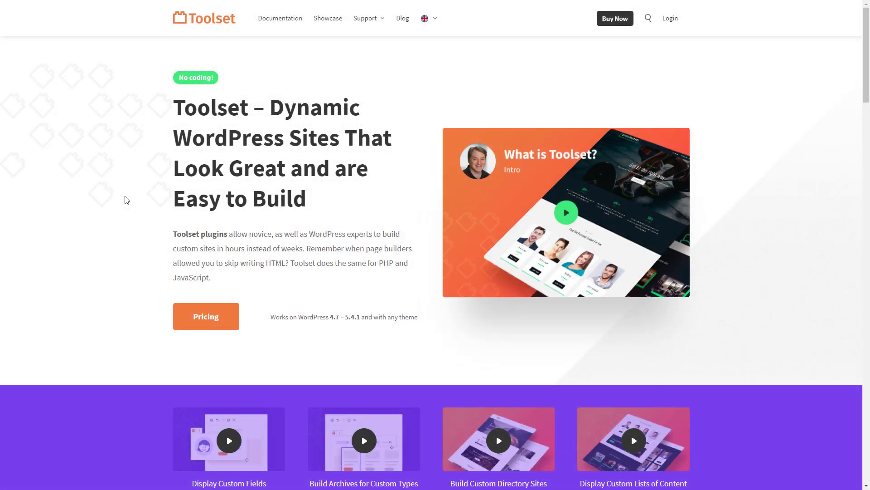
left_click(281, 19)
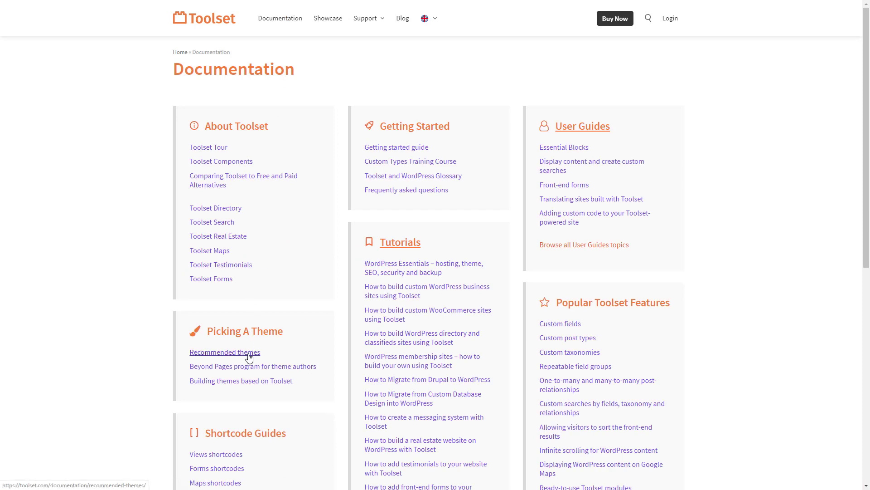
- Open the Recommended themes guide under Picking A Theme
left_click(225, 352)
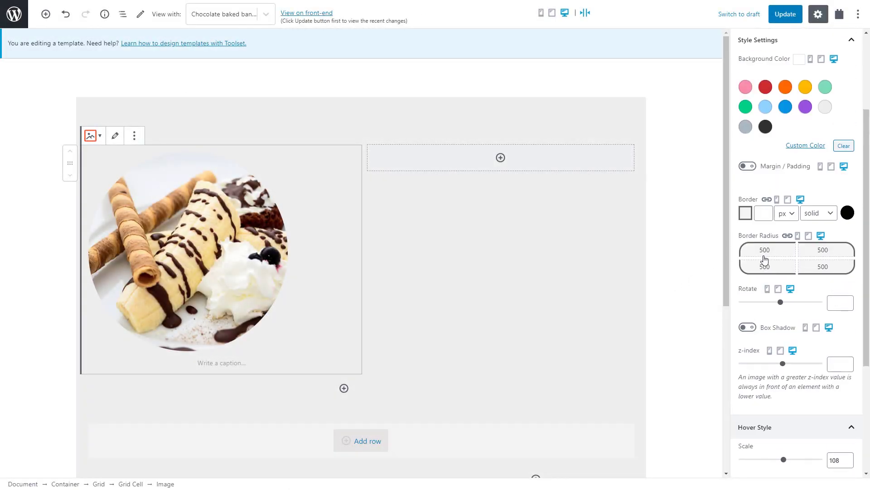
- Set Sidebar Layout to Content (no sidebars) and disable Content Title, then update
left_click(753, 41)
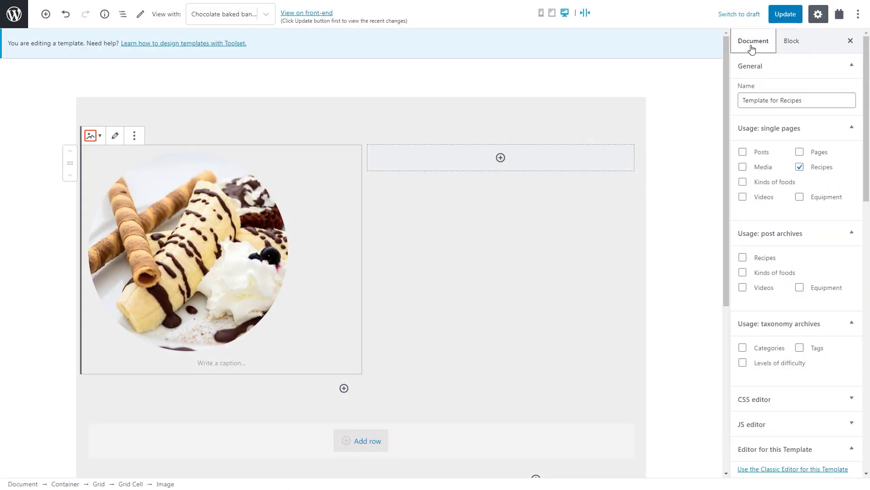
scroll("down", 3)
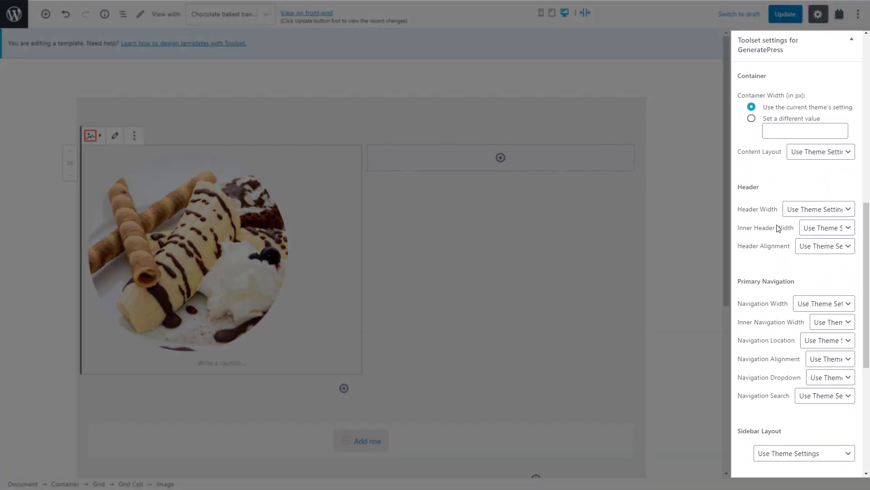
scroll("down", 3)
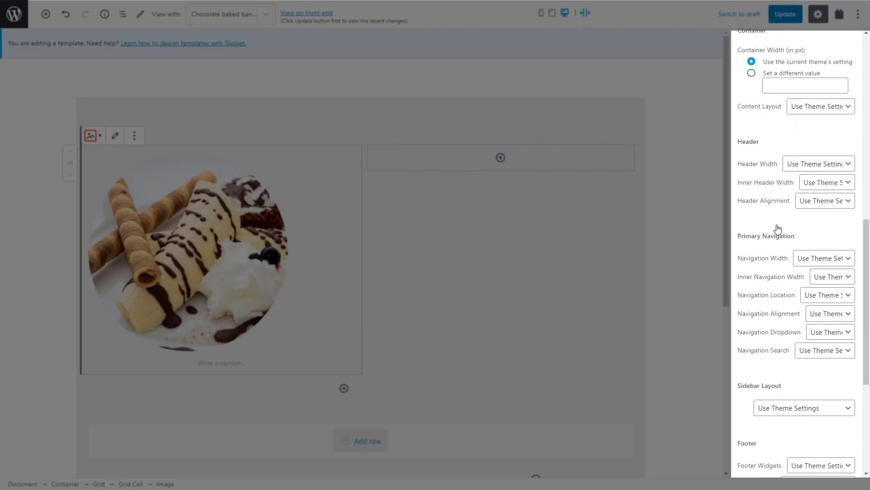
scroll("down", 3)
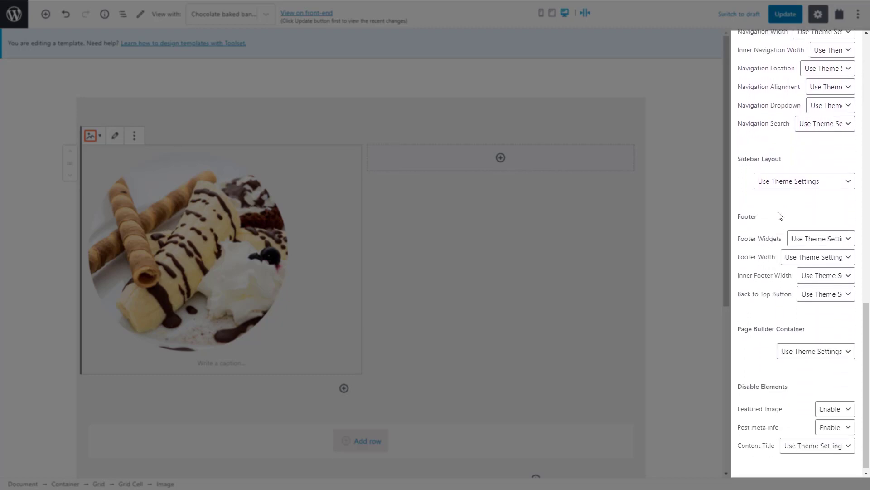
left_click(803, 180)
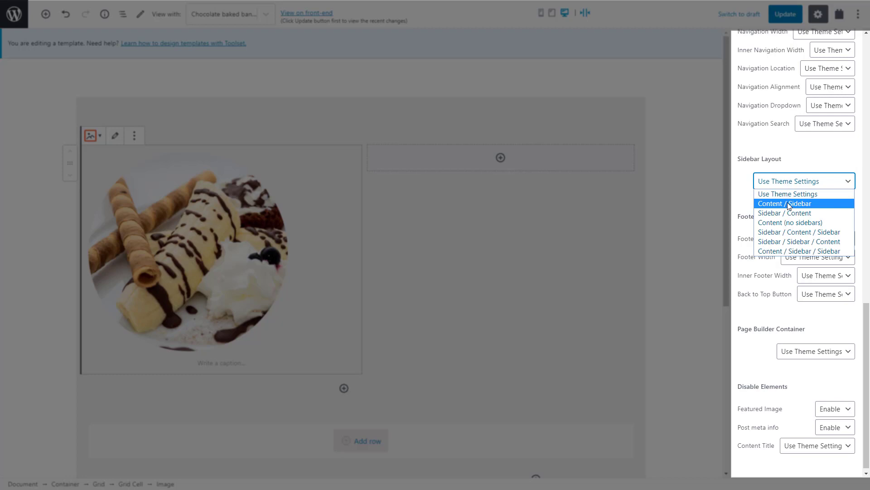
left_click(791, 222)
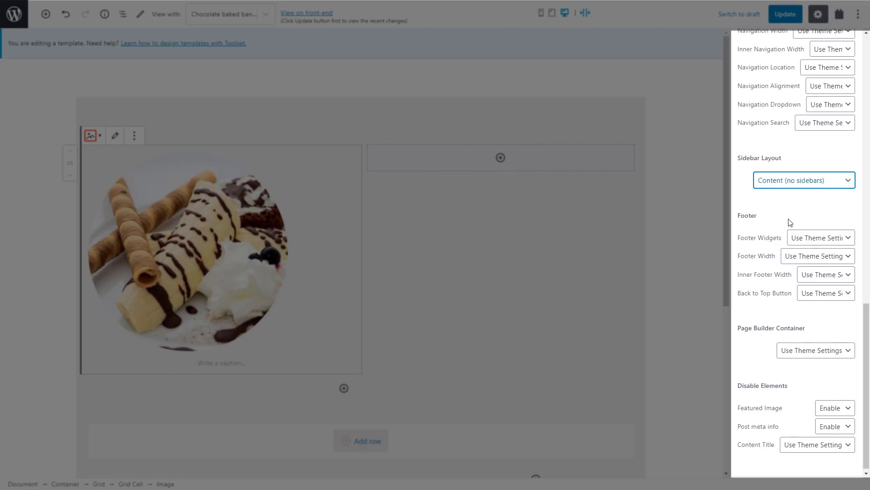
left_click(817, 441)
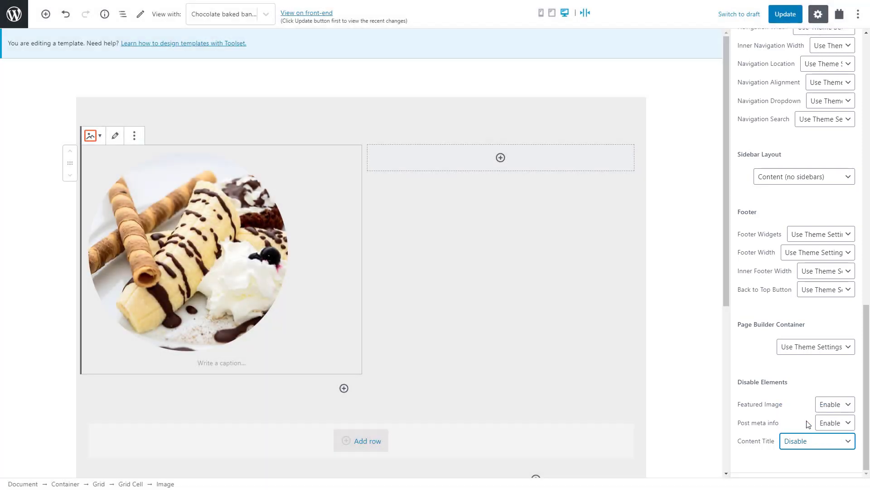
left_click(785, 14)
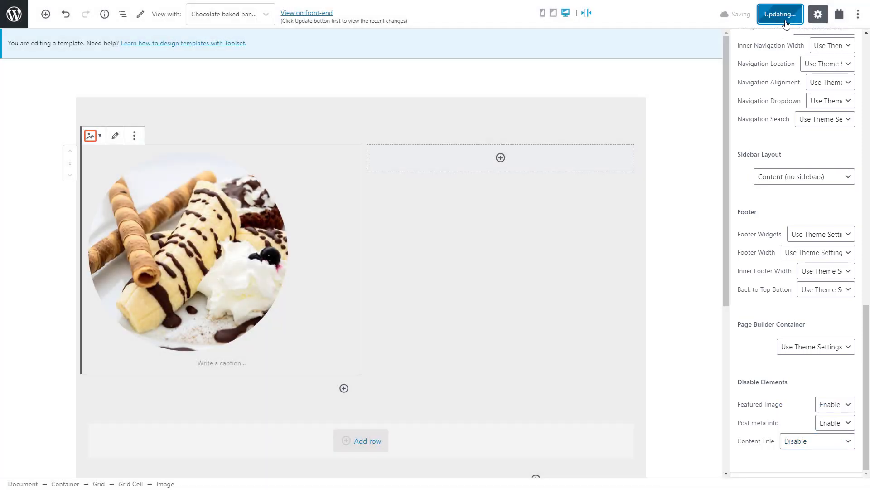
left_click(780, 13)
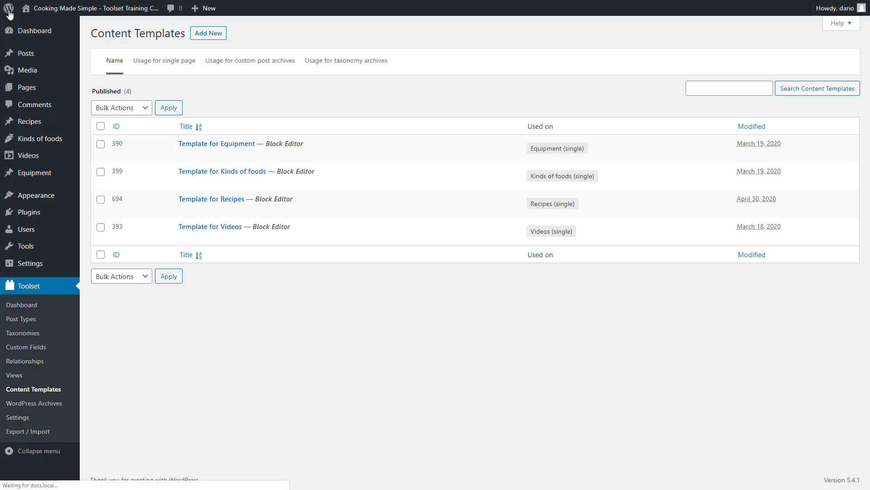
mouse_move(35, 195)
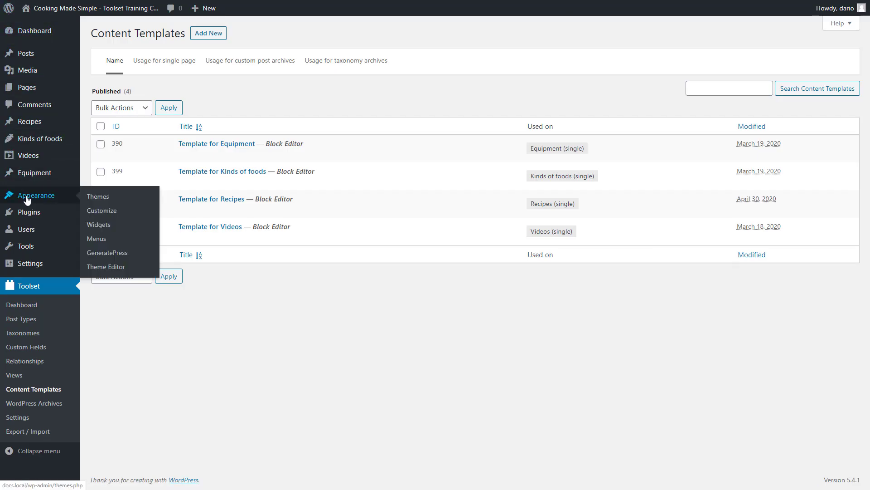
- Check the Background Color in Customize > Colors and close the Customizer unpublished
left_click(101, 210)
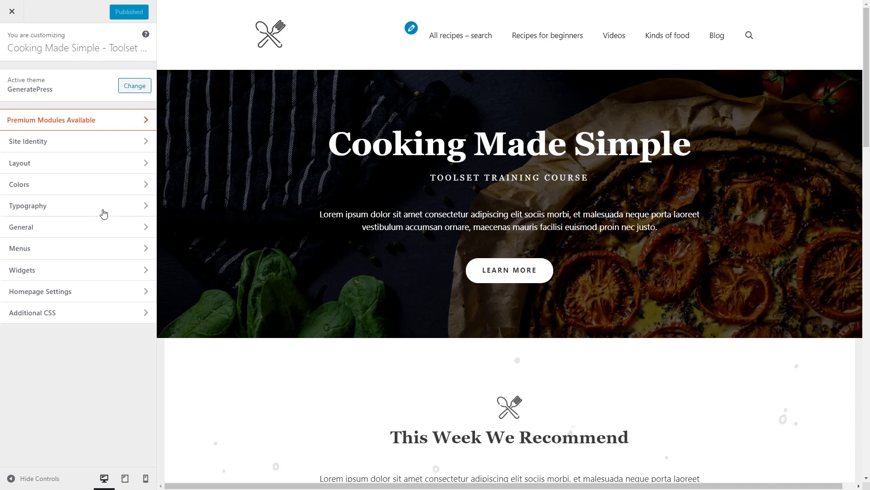
mouse_move(103, 184)
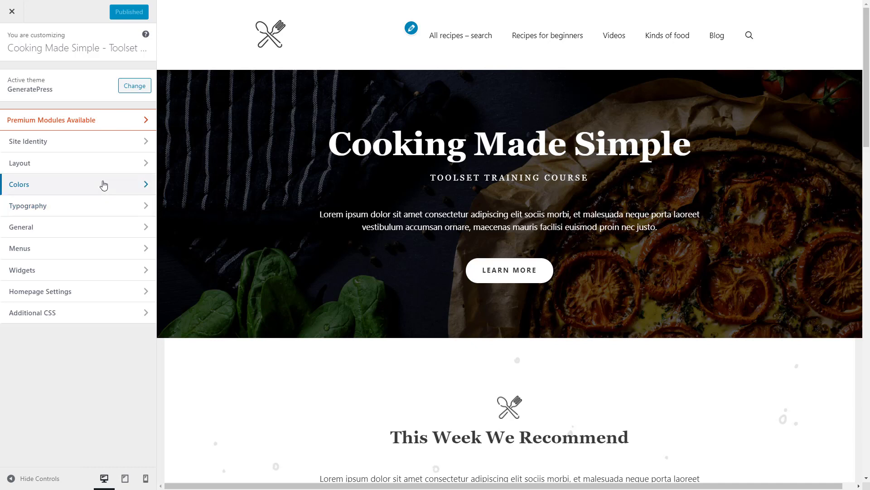
left_click(19, 184)
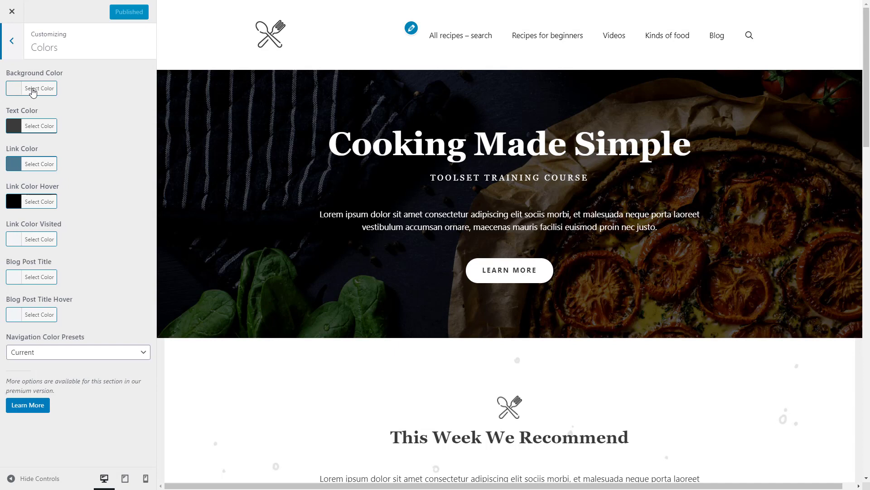
left_click(39, 88)
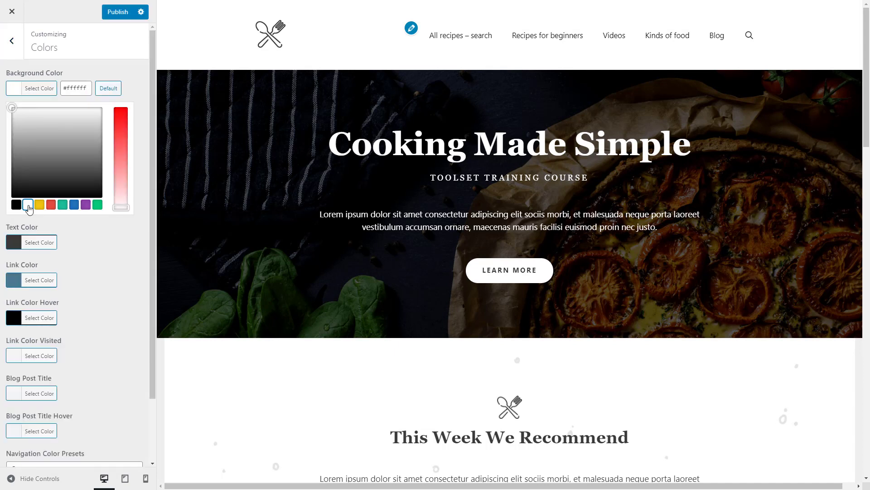
left_click(124, 12)
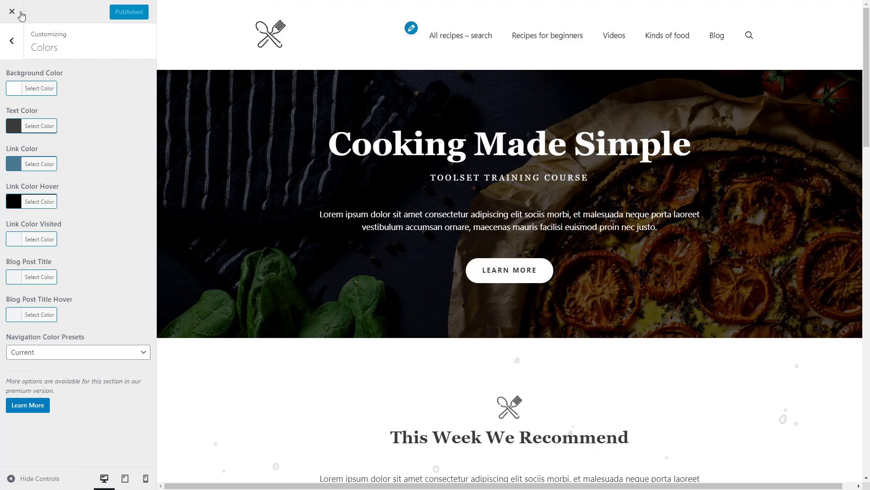
left_click(11, 12)
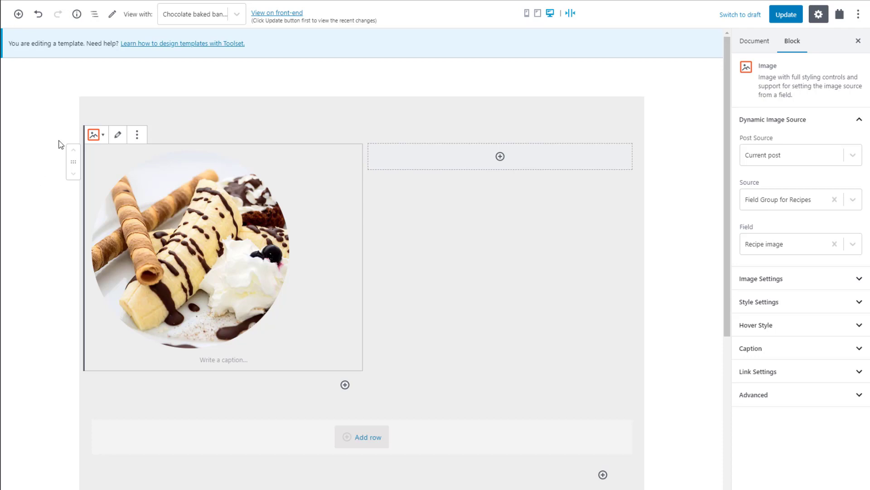
- Set the grey outer container's Block Alignment to Wide width and view the recipe on the front-end
left_click(94, 14)
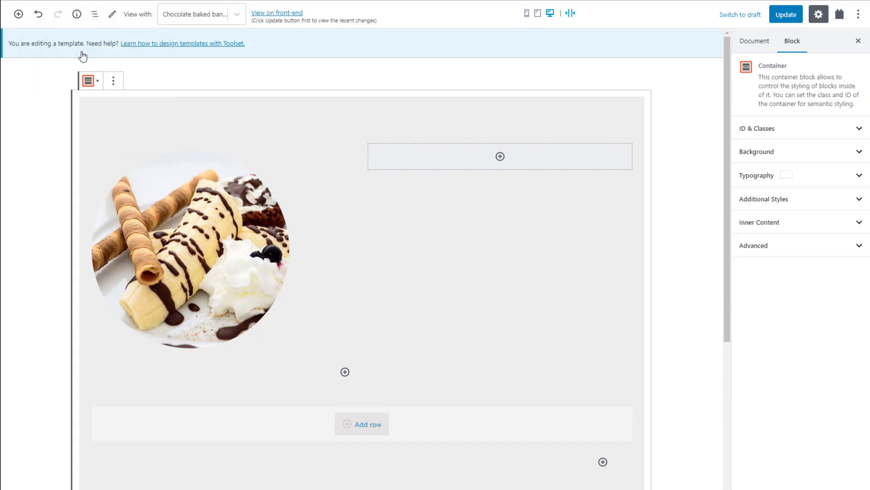
mouse_move(371, 121)
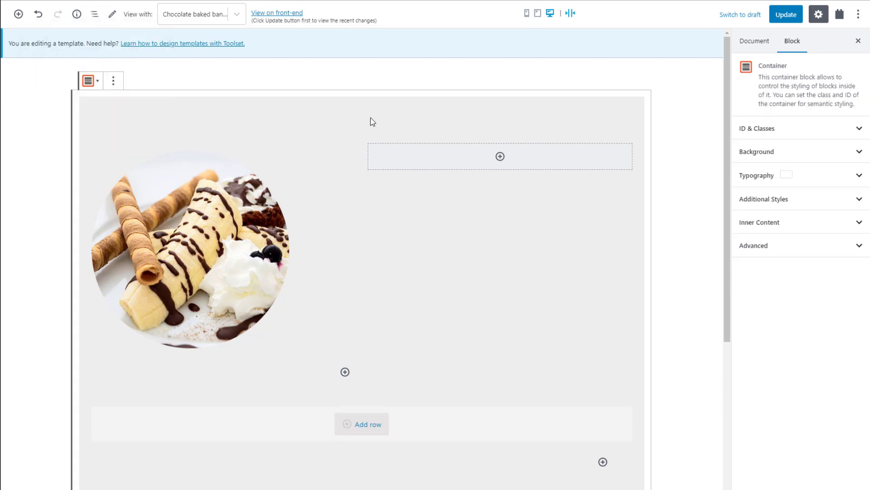
left_click(753, 246)
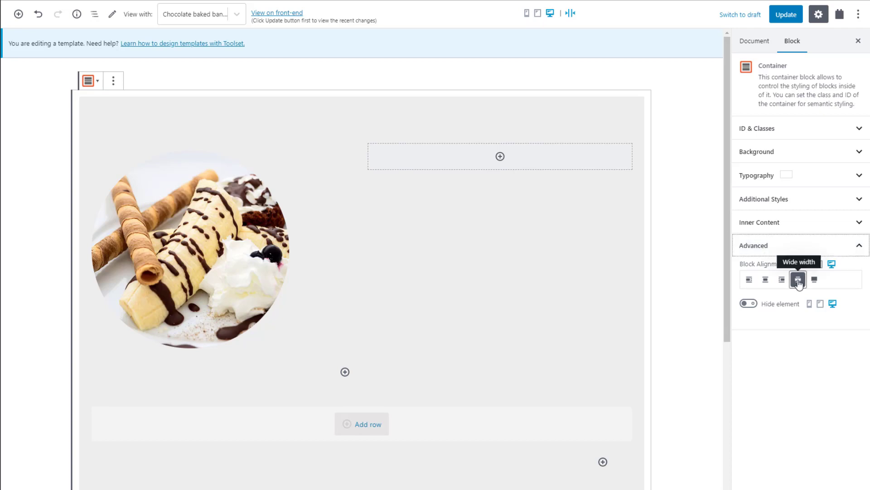
left_click(786, 14)
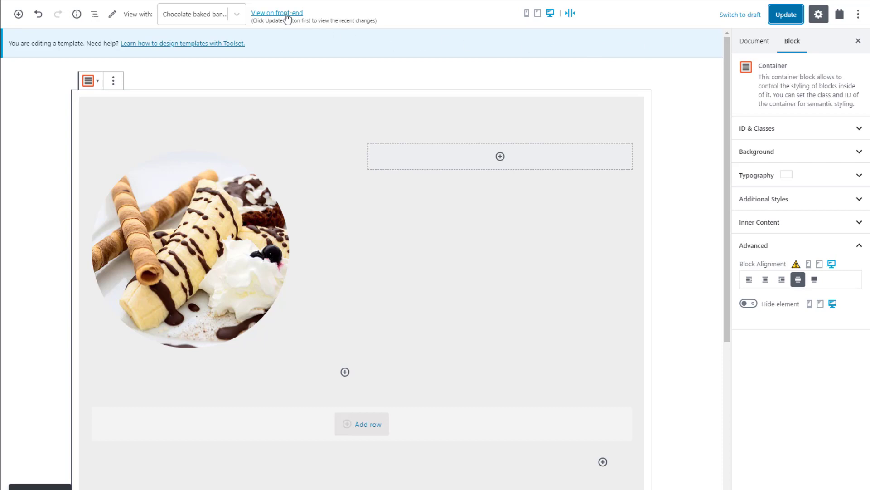
left_click(277, 13)
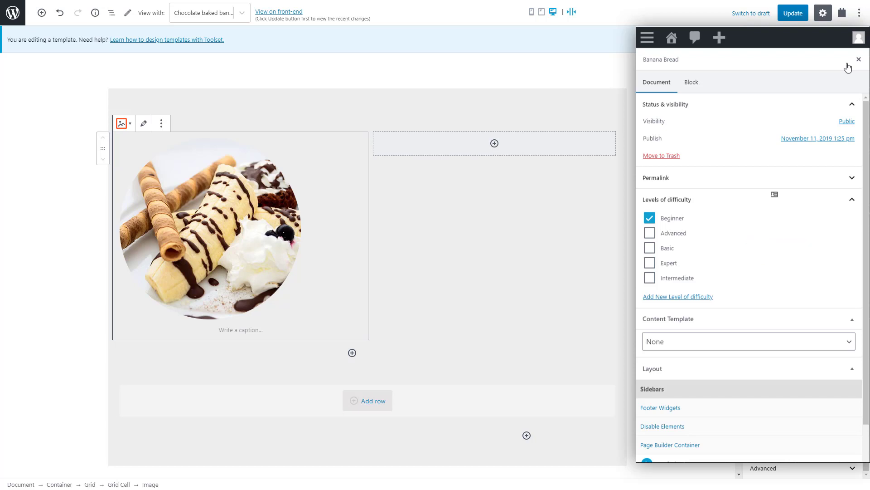
- Add a Single Field in the right cell showing Levels of difficulty terms linked to their archive pages
left_click(859, 60)
type("s")
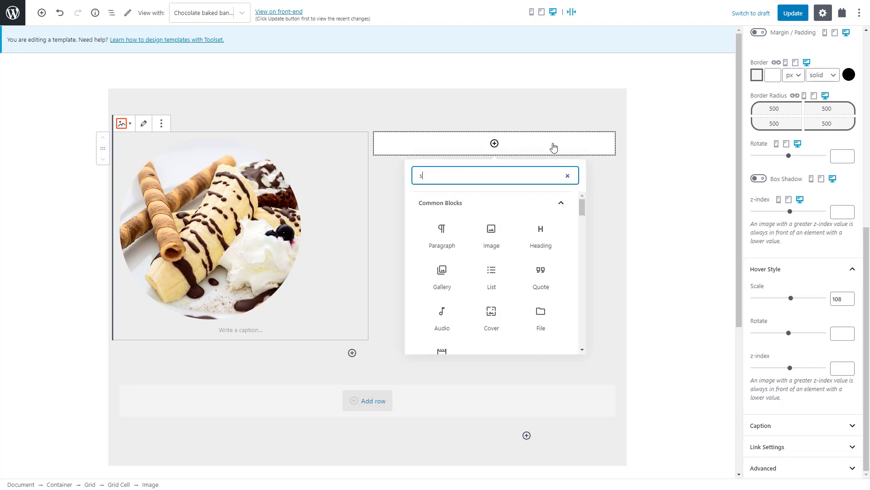
type("ing")
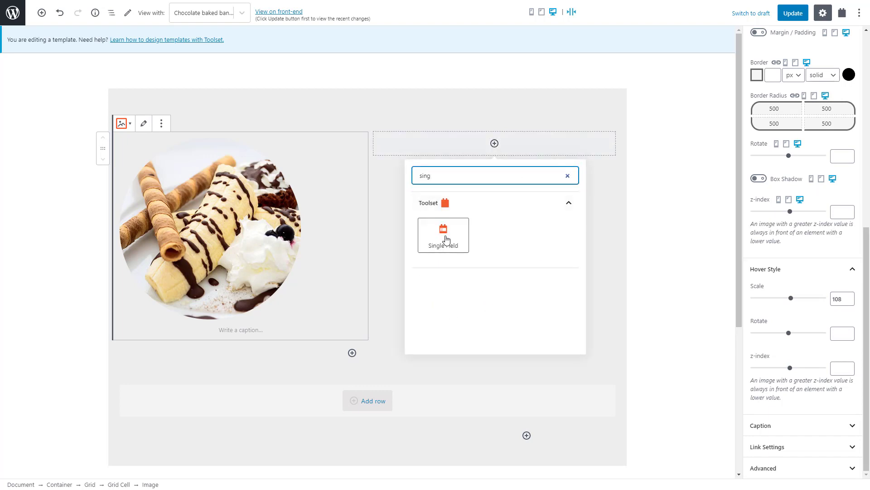
left_click(443, 235)
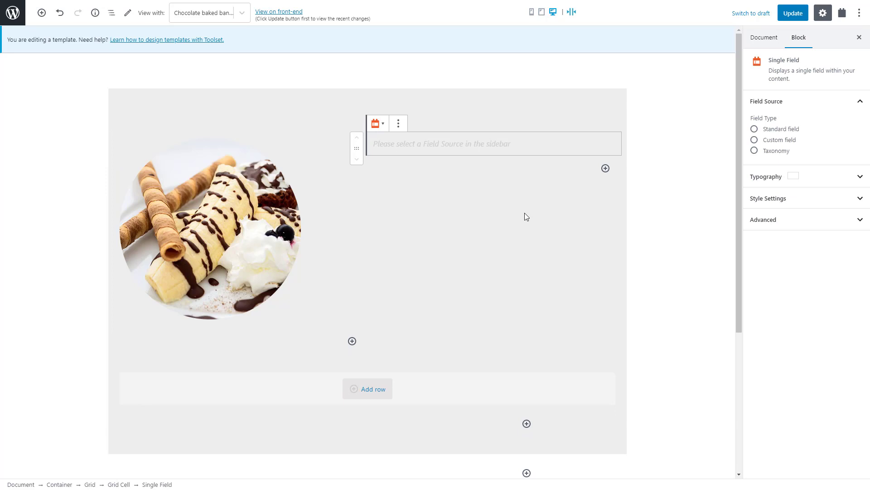
left_click(755, 151)
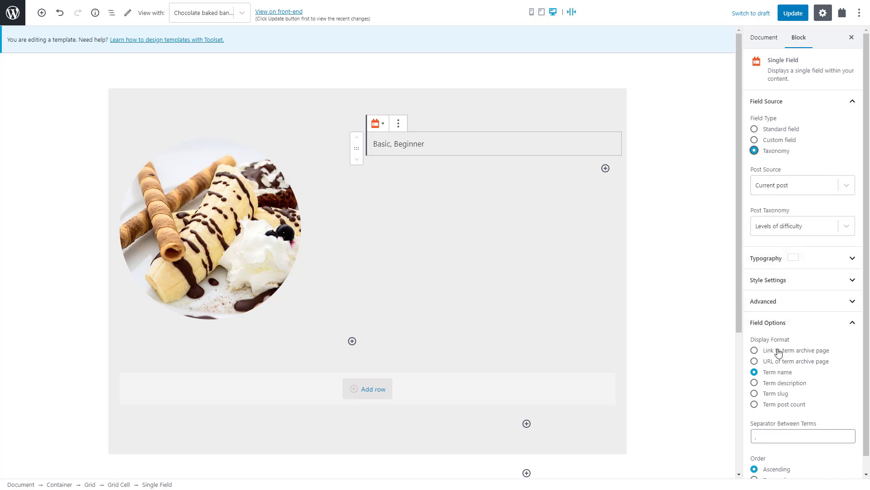
left_click(754, 350)
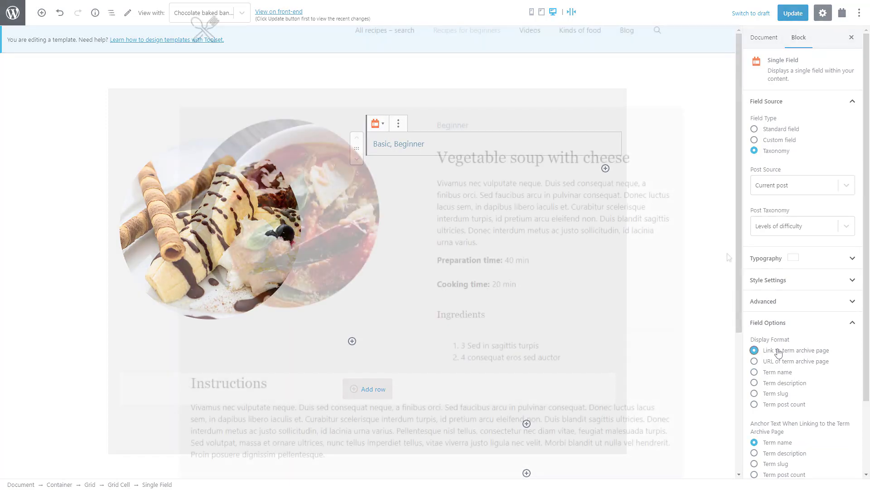
left_click(279, 11)
type("head")
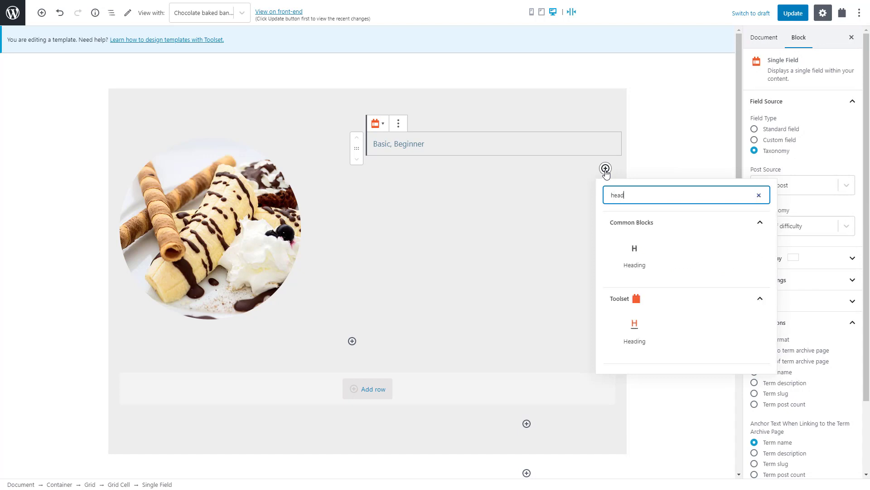
- Add a Toolset Heading with dynamic text sourced from the Post Title
left_click(634, 330)
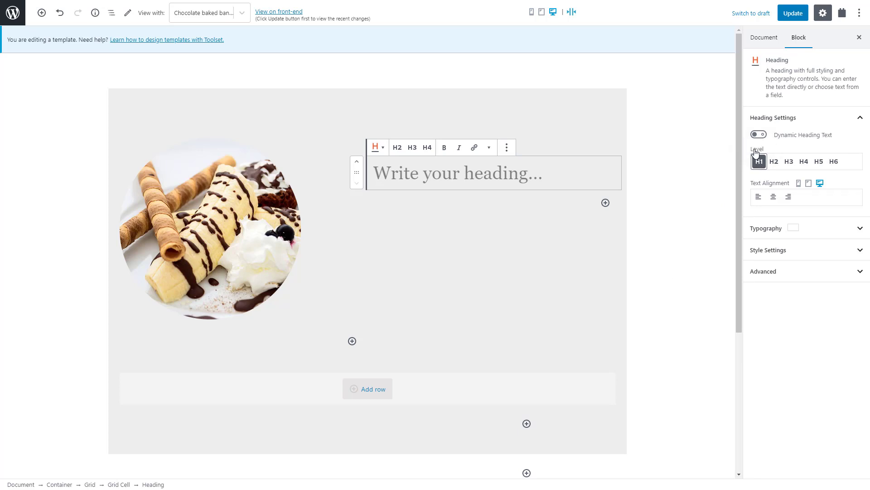
left_click(758, 134)
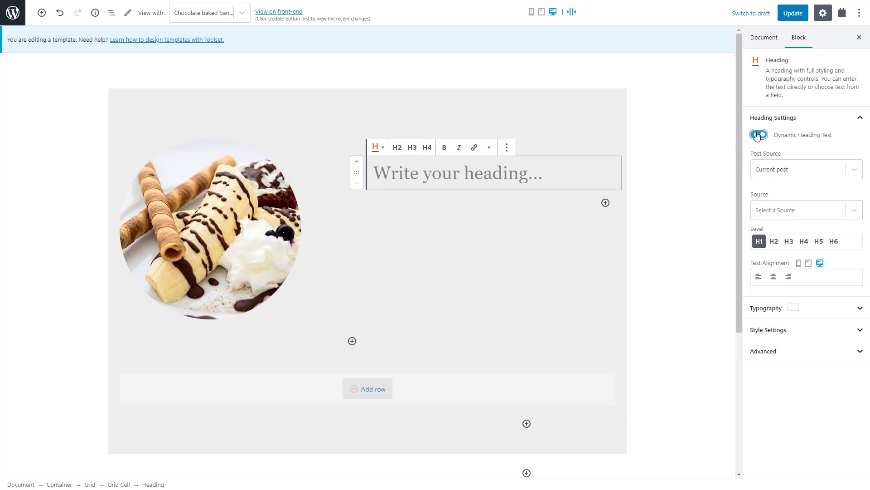
left_click(801, 210)
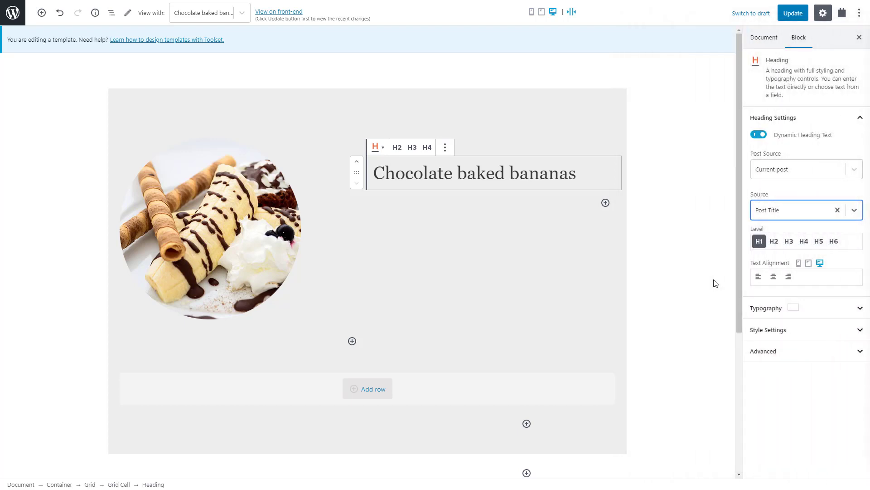
left_click(605, 202)
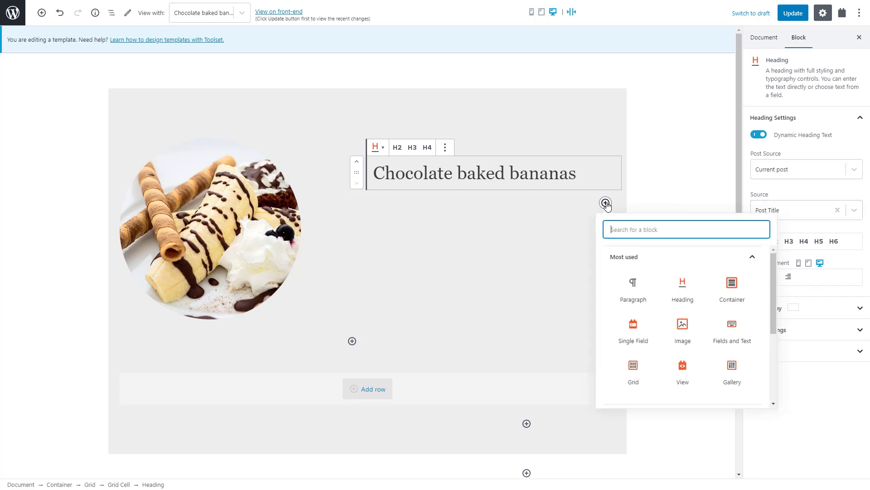
- Add a Single Field under the title showing the current post's Post Content (Body)
type("singl")
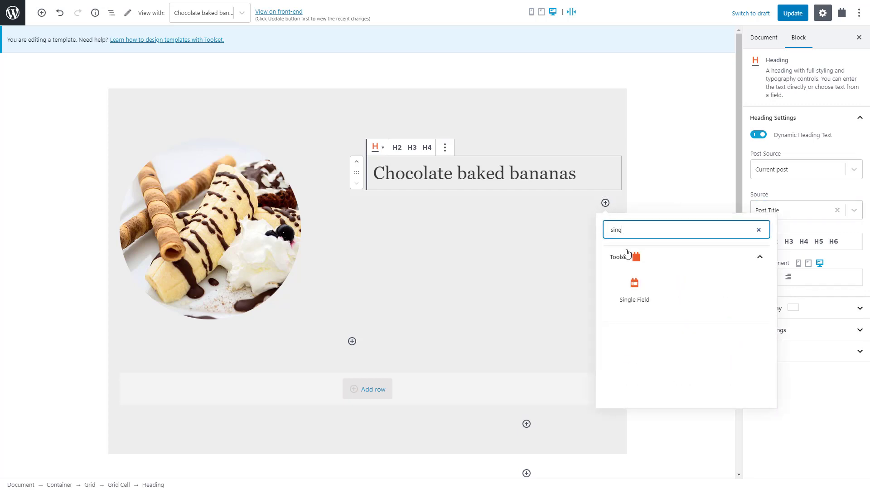
left_click(633, 288)
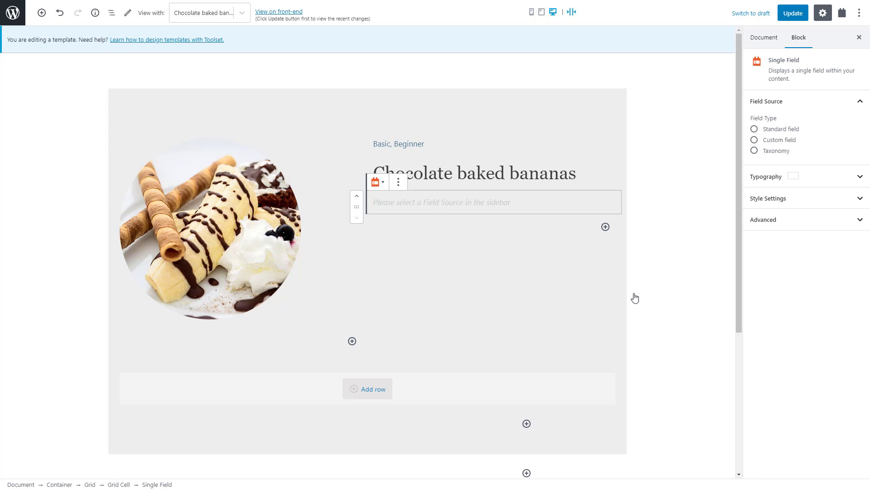
left_click(754, 129)
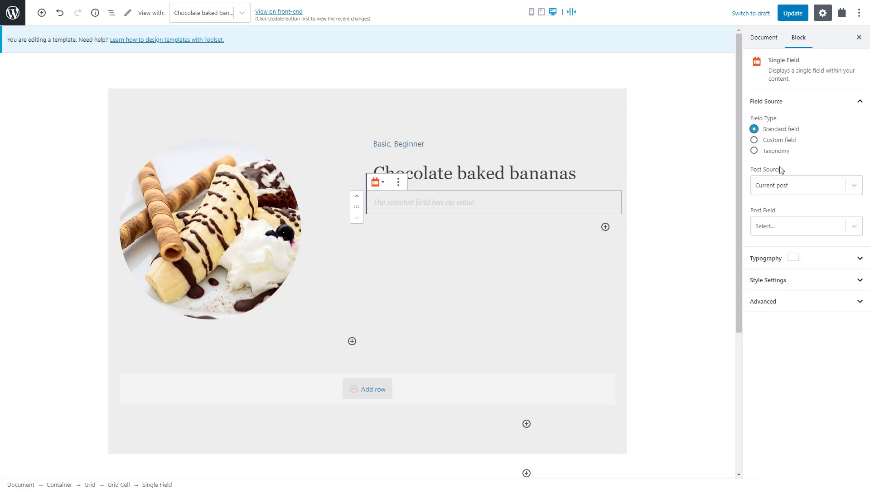
left_click(802, 226)
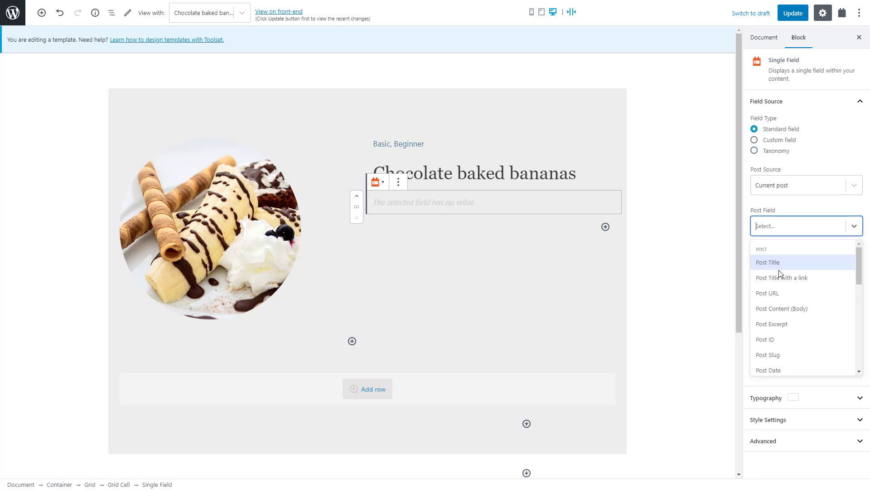
left_click(781, 308)
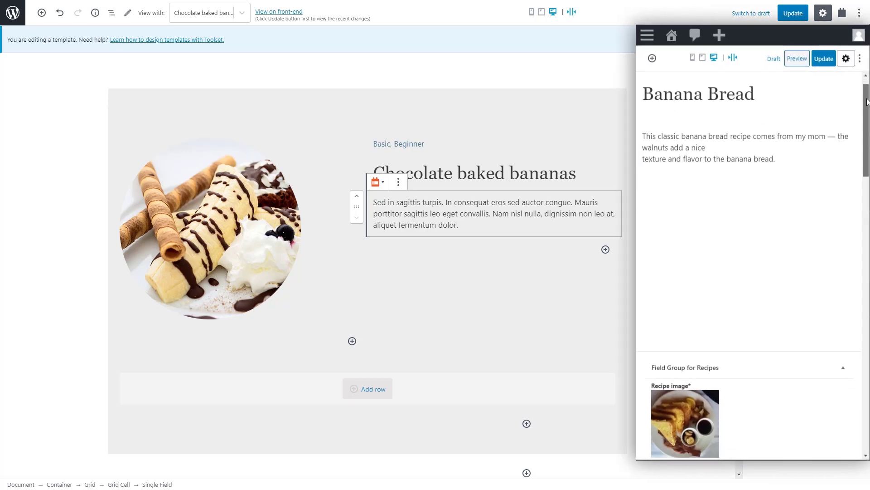
scroll("down", 3)
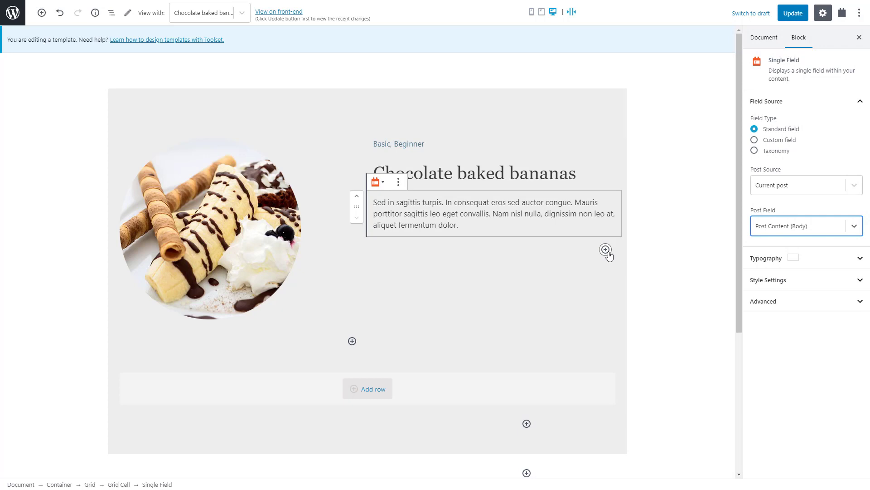
- Add a Fields and Text block and insert the Prep Time field as a raw value
left_click(605, 248)
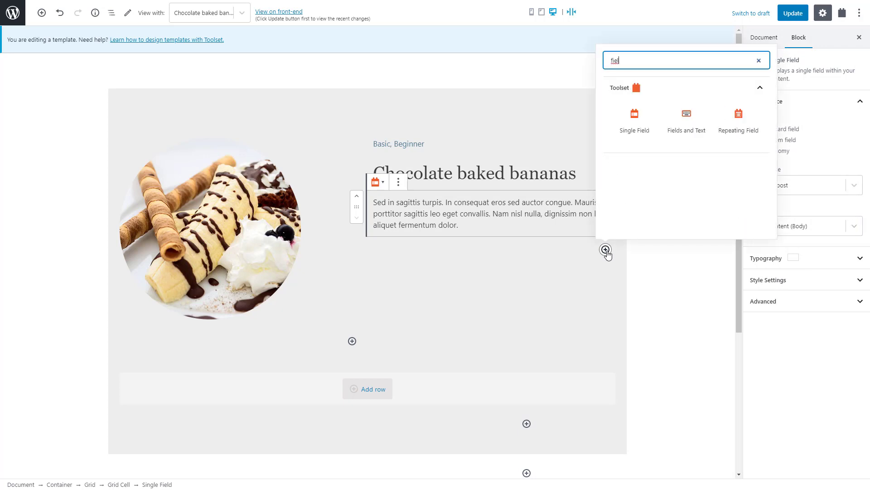
left_click(686, 117)
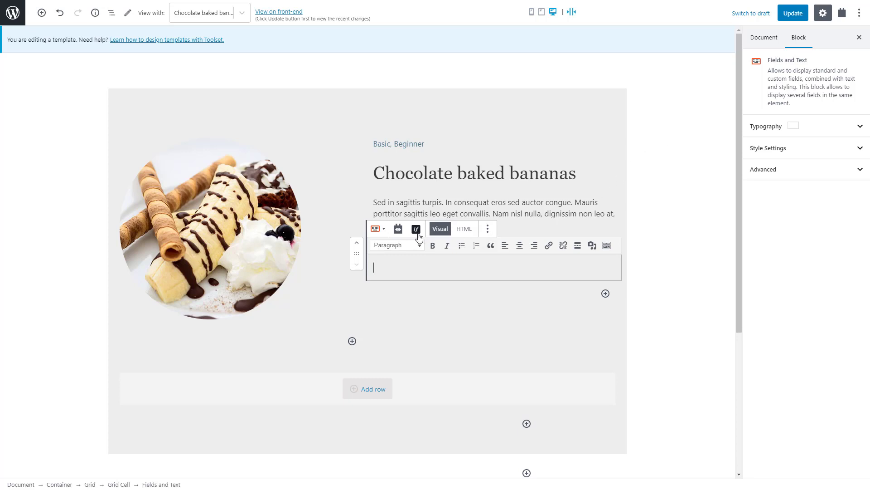
left_click(416, 228)
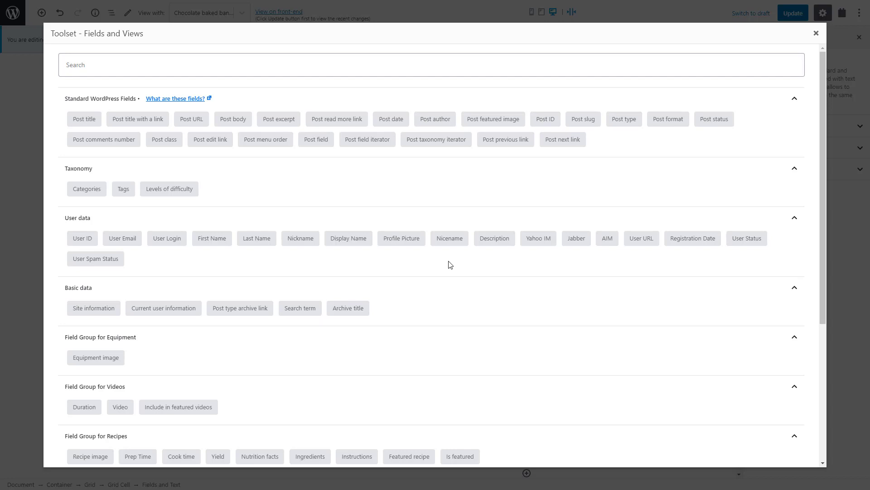
scroll("down", 3)
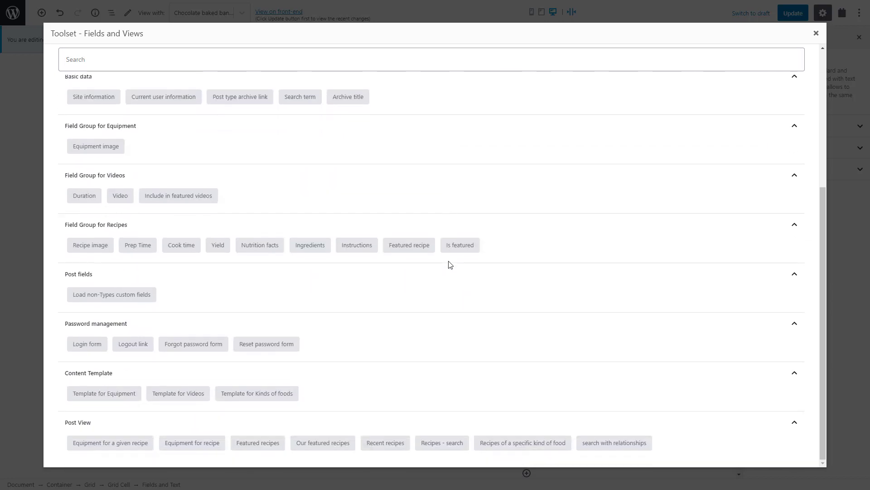
left_click(137, 245)
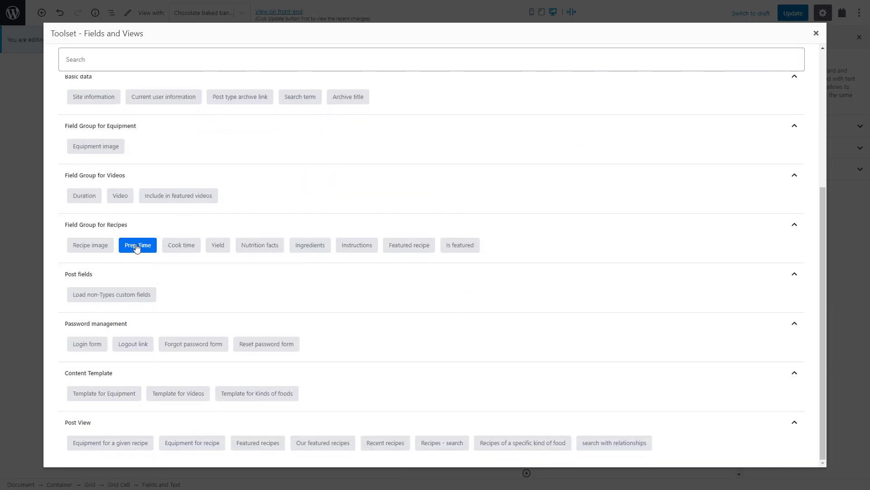
left_click(137, 245)
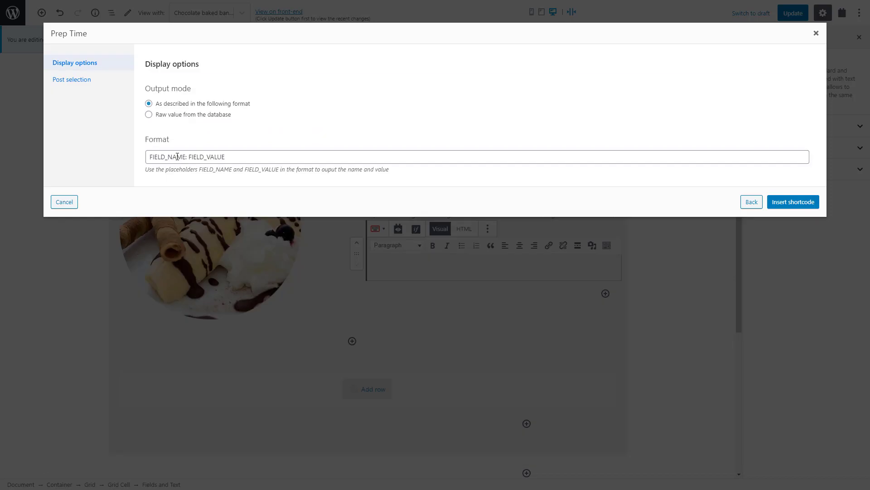
left_click(148, 114)
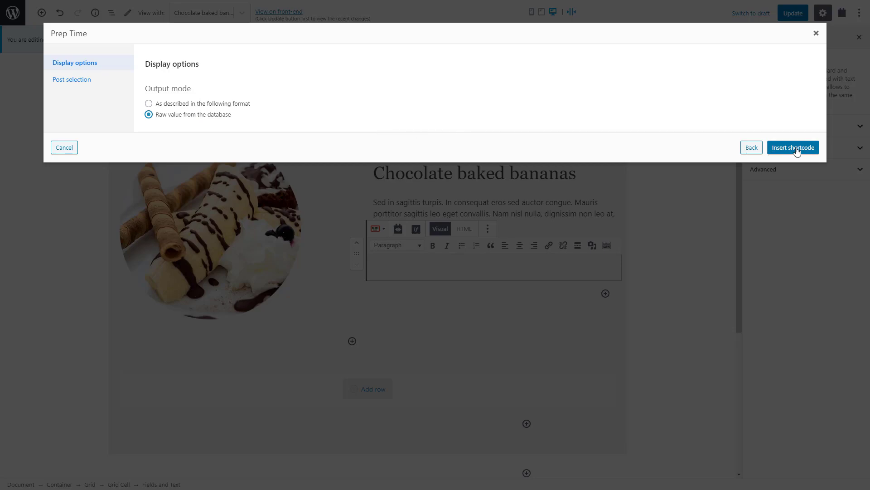
left_click(793, 147)
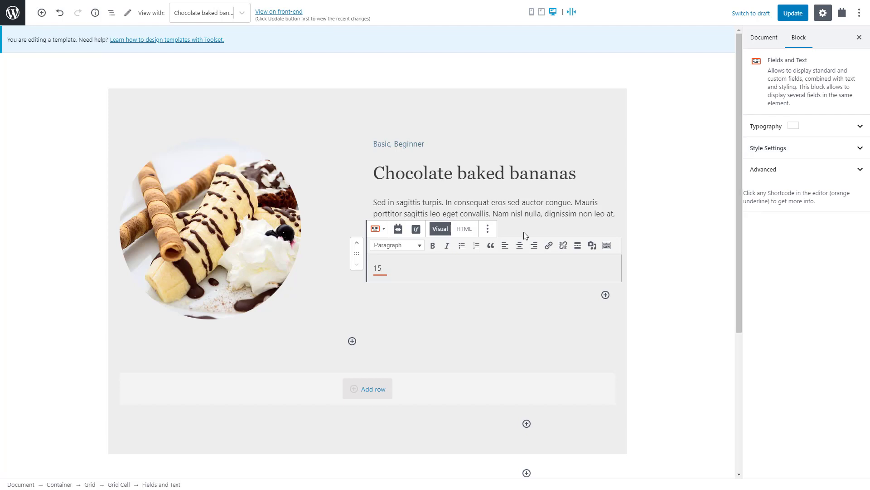
- Add the bold 'Preparation time:' label before the value and 'min' after it
left_click(378, 269)
type("Preparation time: ")
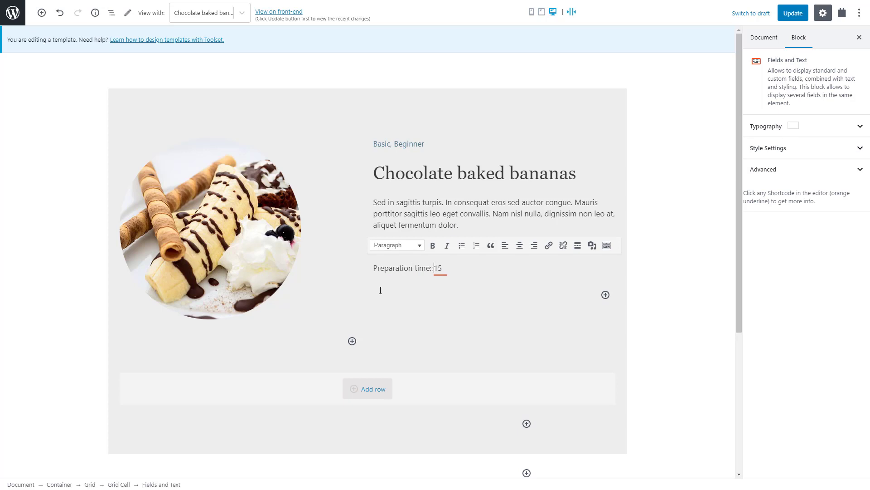
left_click(450, 268)
type(" min")
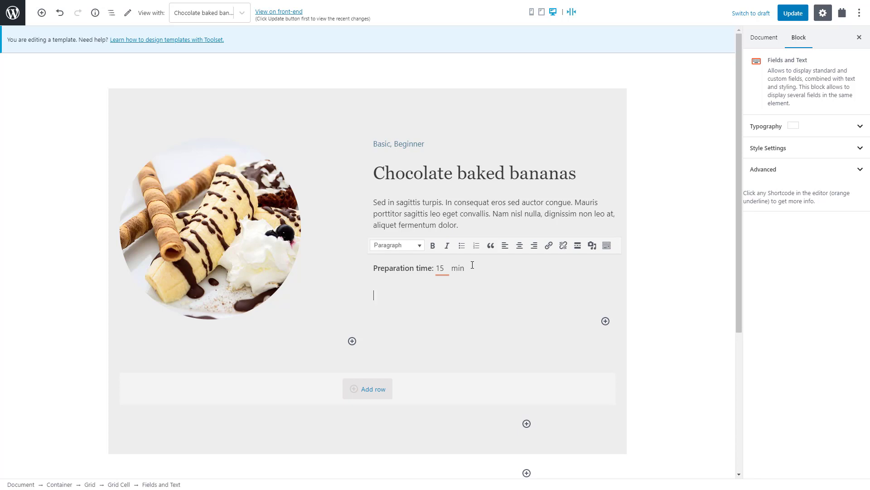
- Write a bold 'Cooking time:' label and insert the raw Cook time field value after it
type("Cook")
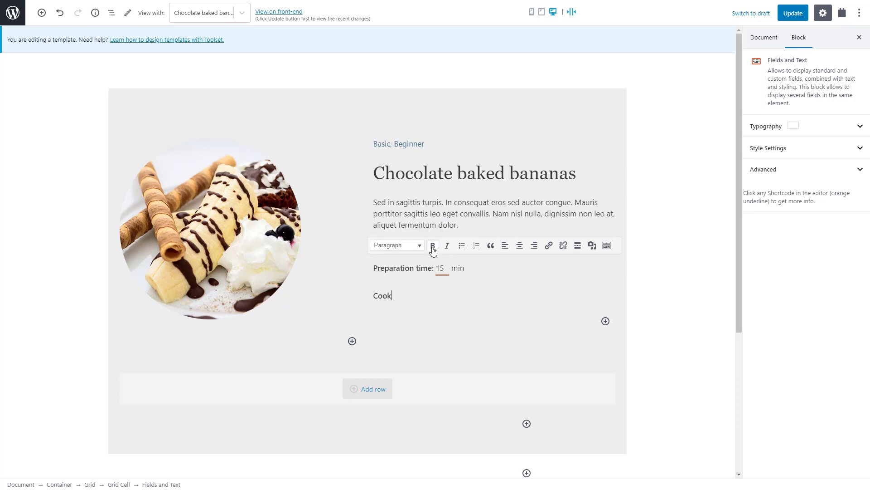
type("ing time:")
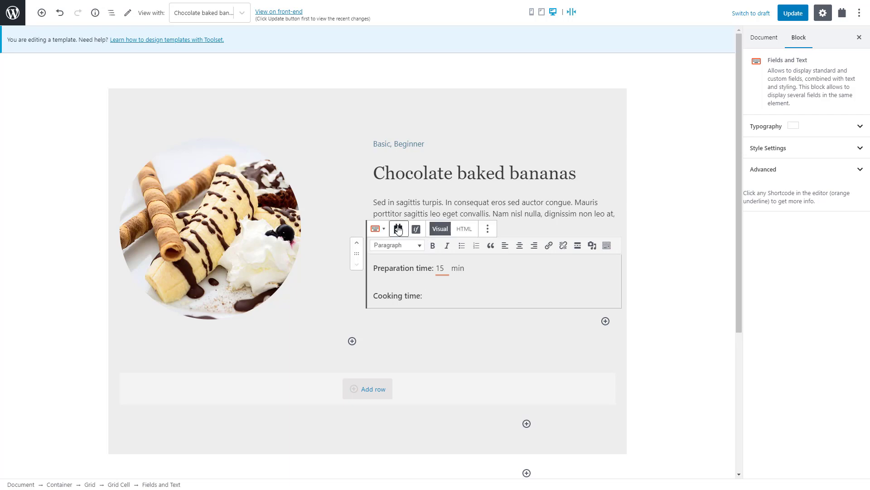
left_click(399, 228)
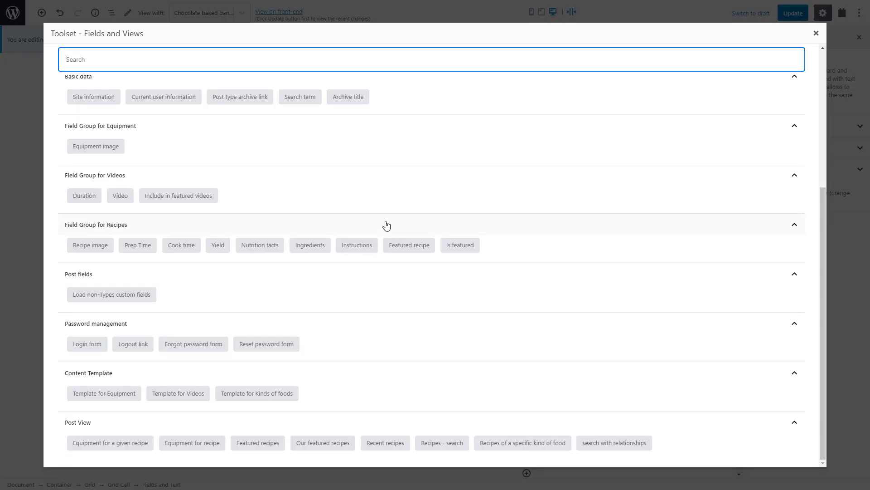
type("cook")
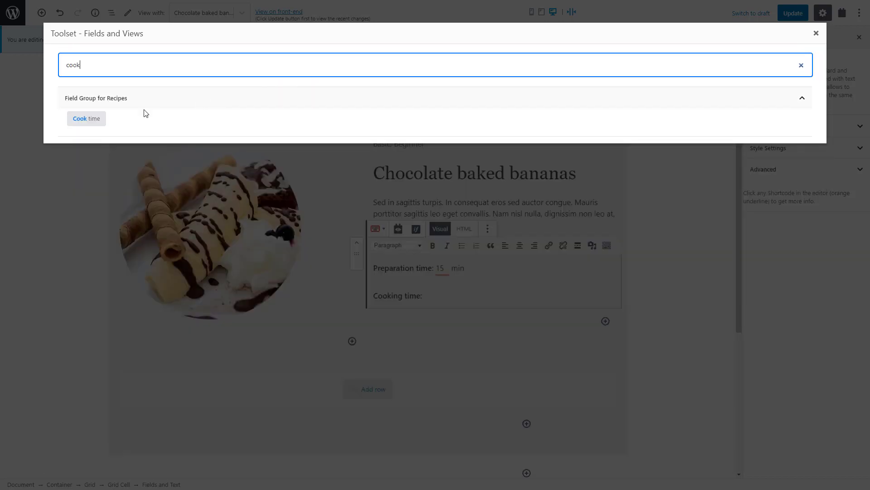
left_click(86, 118)
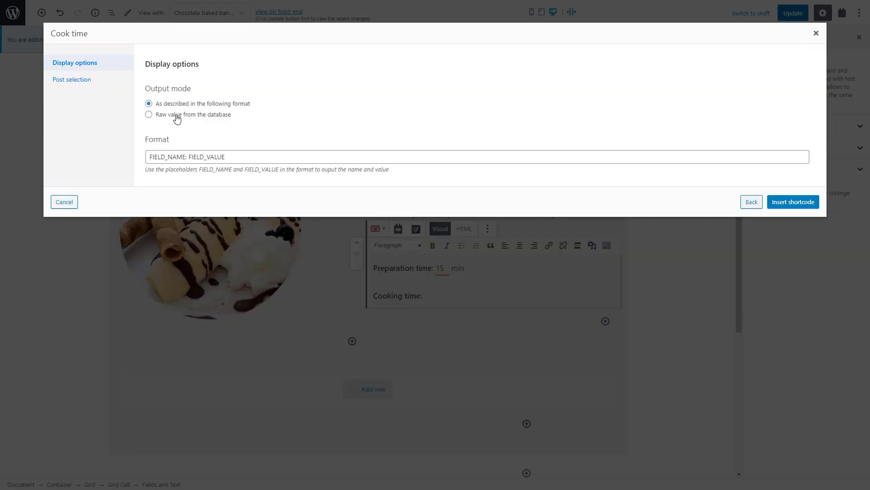
left_click(149, 114)
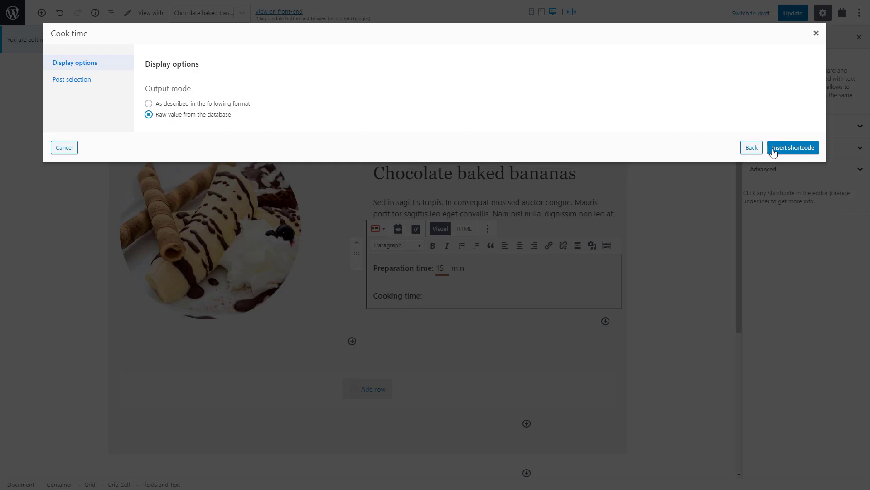
left_click(792, 147)
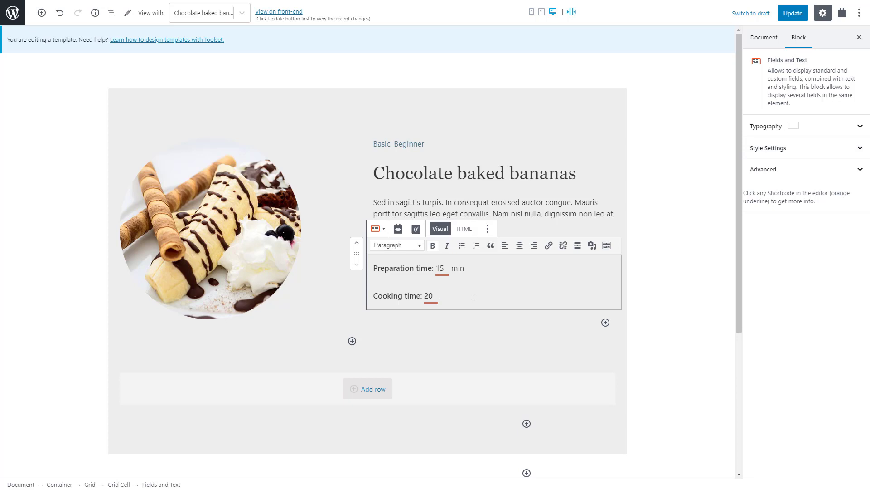
- Finish the line as 'Cooking time: 20 min' with the cursor at its end
double_click(446, 295)
type(" min")
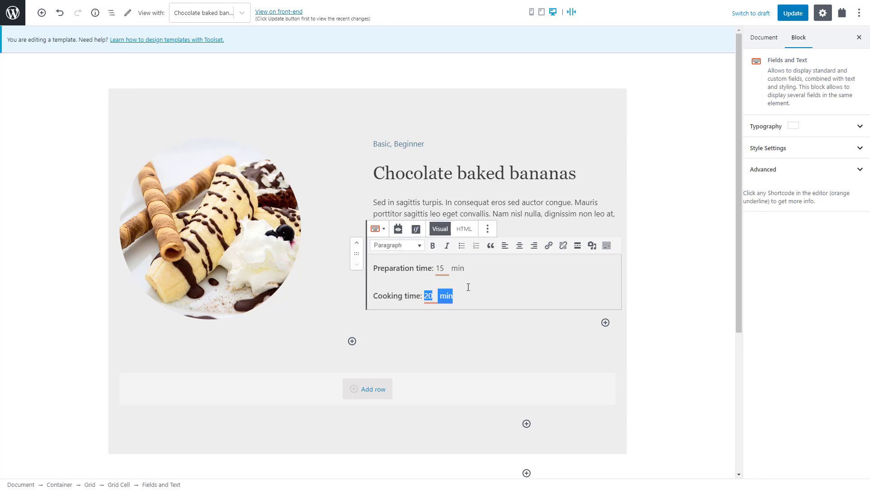
left_click(471, 300)
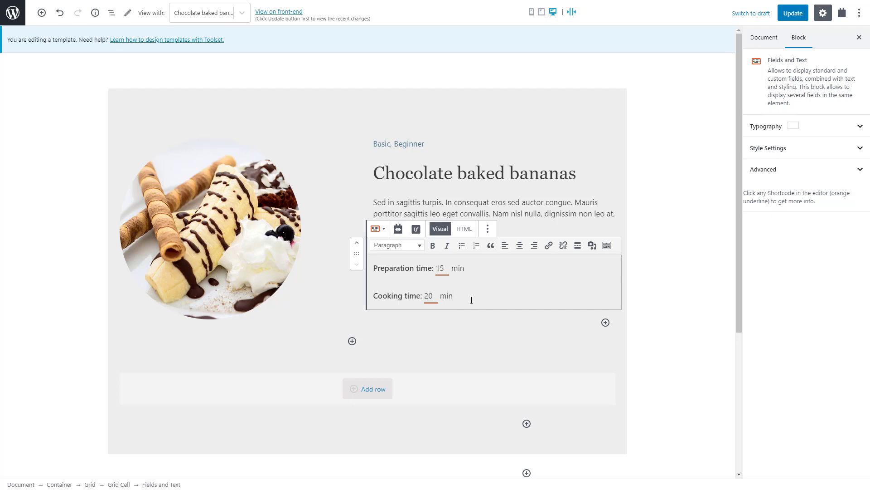
left_click(453, 296)
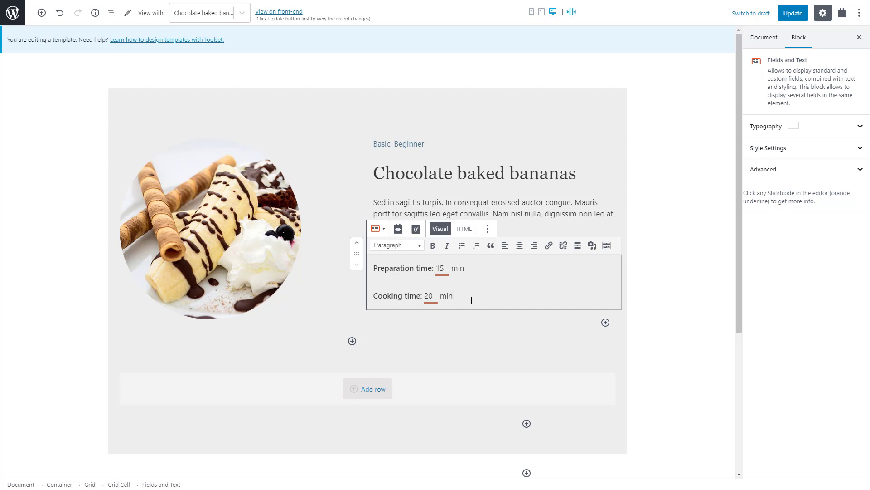
- Add an H3 Toolset Heading reading 'Ingredients' below the times block
left_click(606, 323)
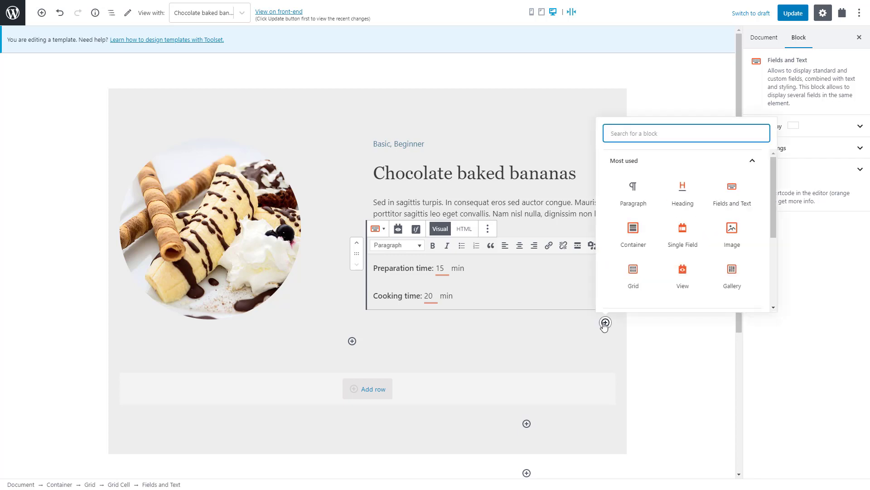
type("head")
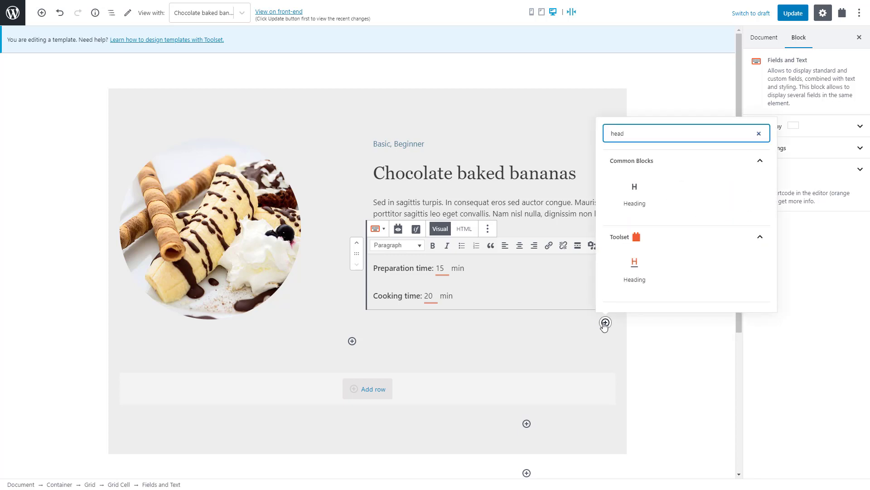
left_click(634, 194)
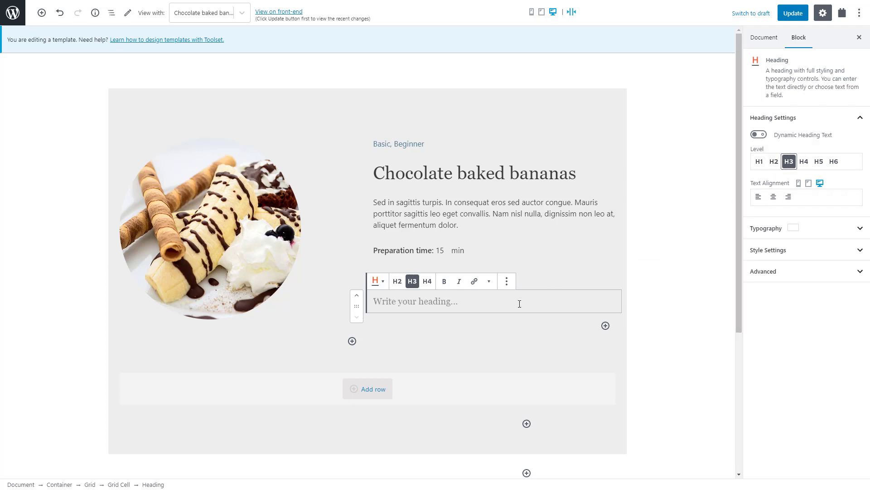
type("Ingredients")
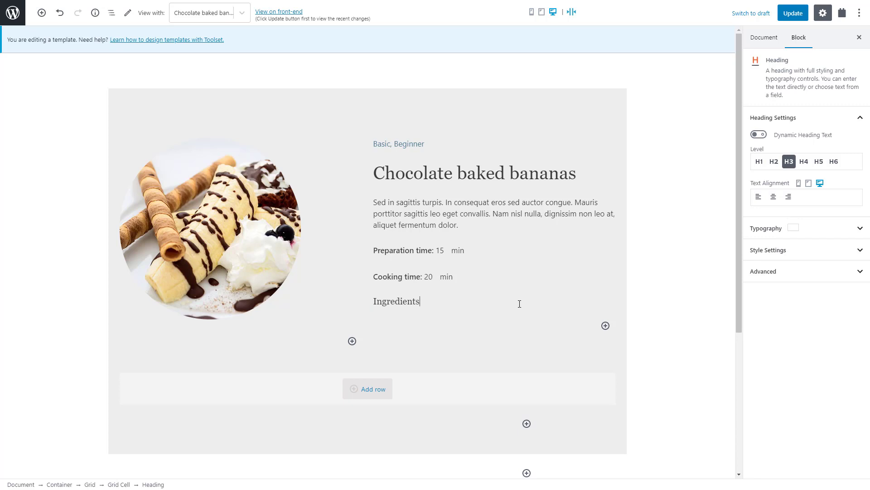
left_click(396, 301)
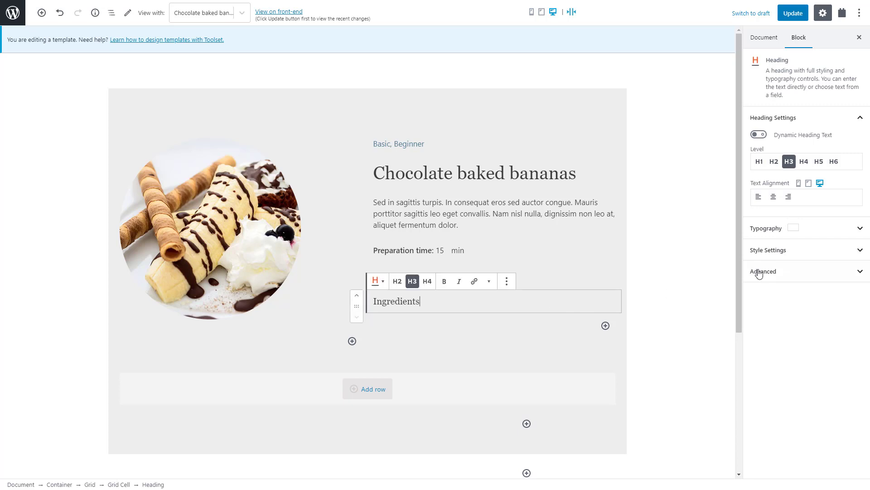
- Give the Ingredients heading a 1px #dbdbdb bottom border only
left_click(768, 250)
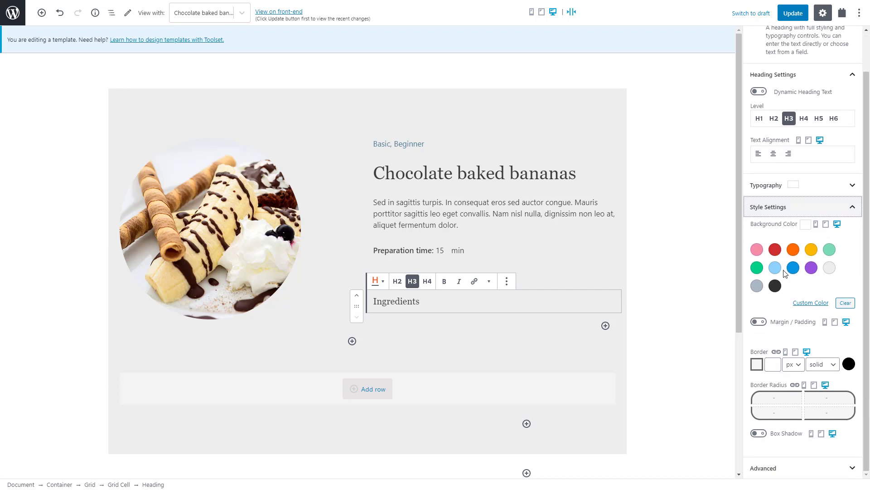
left_click(777, 352)
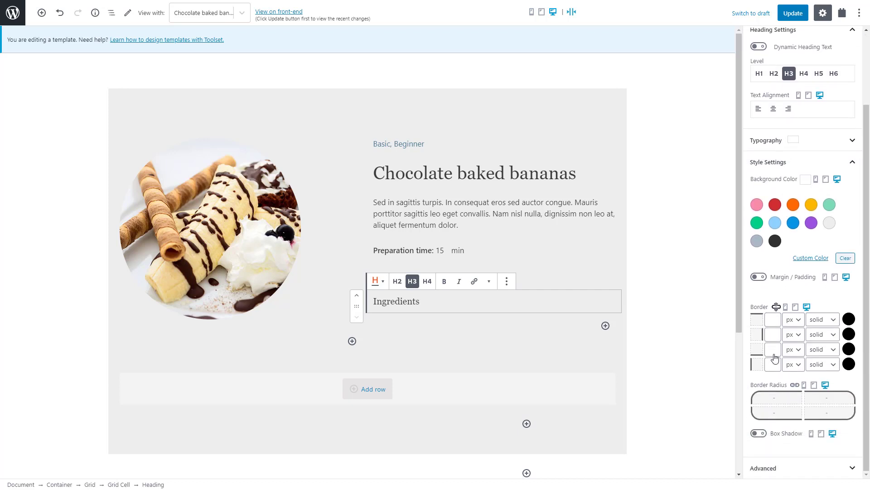
left_click(772, 348)
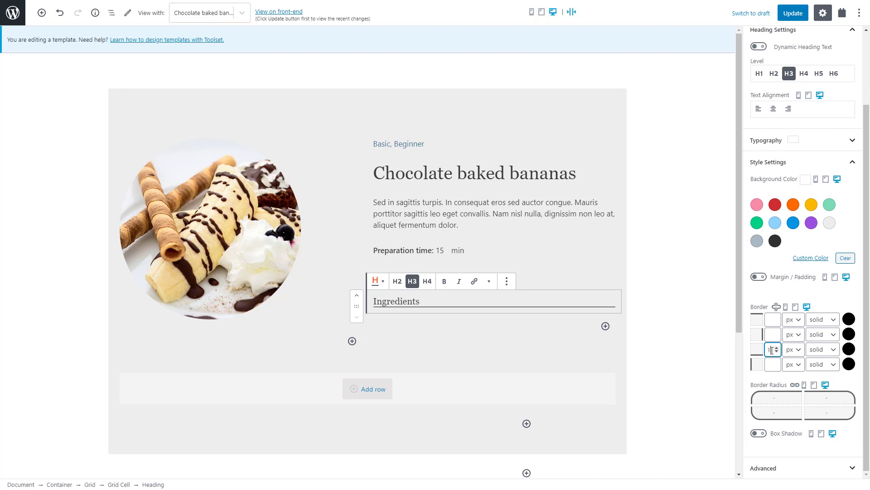
left_click(849, 349)
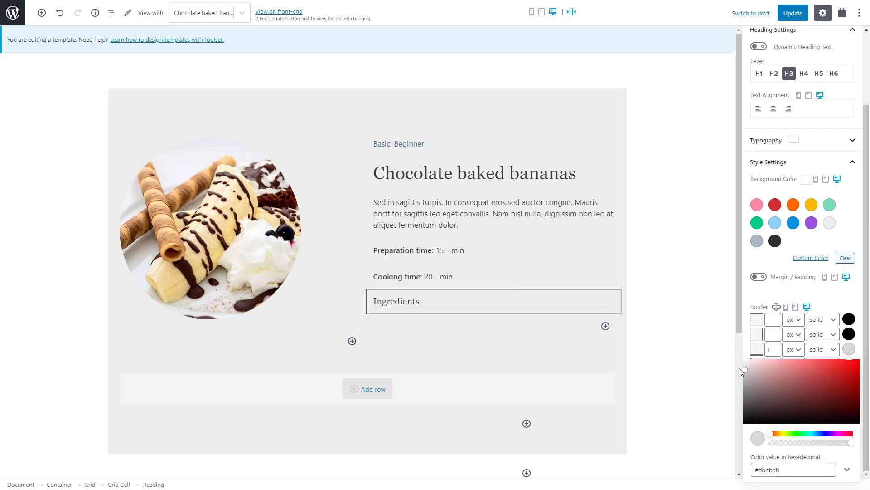
left_click(396, 300)
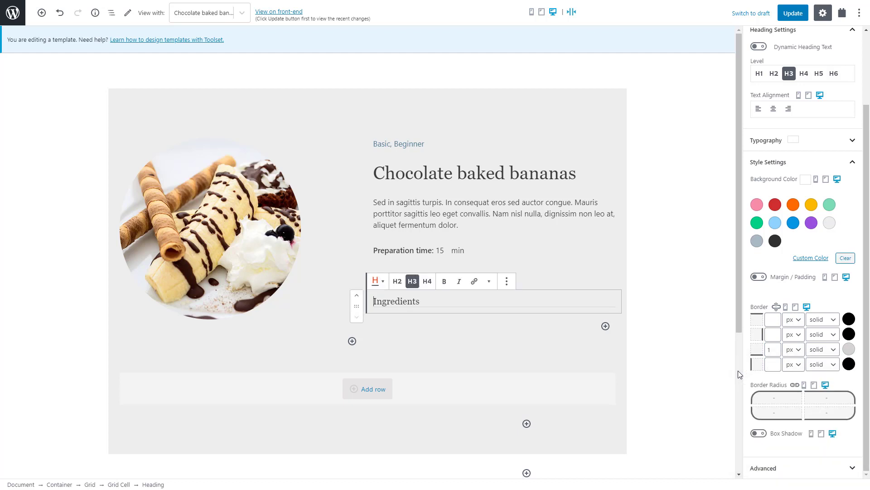
- Enable Margin/Padding and set a 40px top margin and 20px bottom padding
left_click(758, 278)
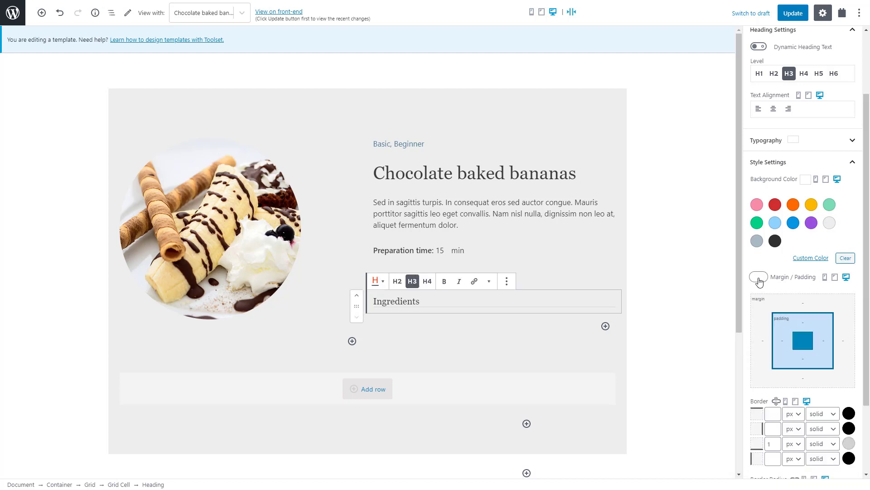
left_click(757, 276)
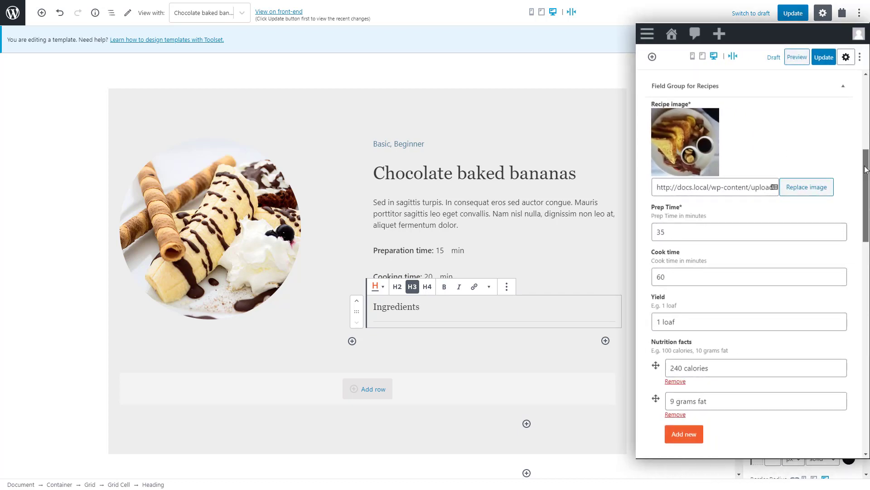
scroll("down", 3)
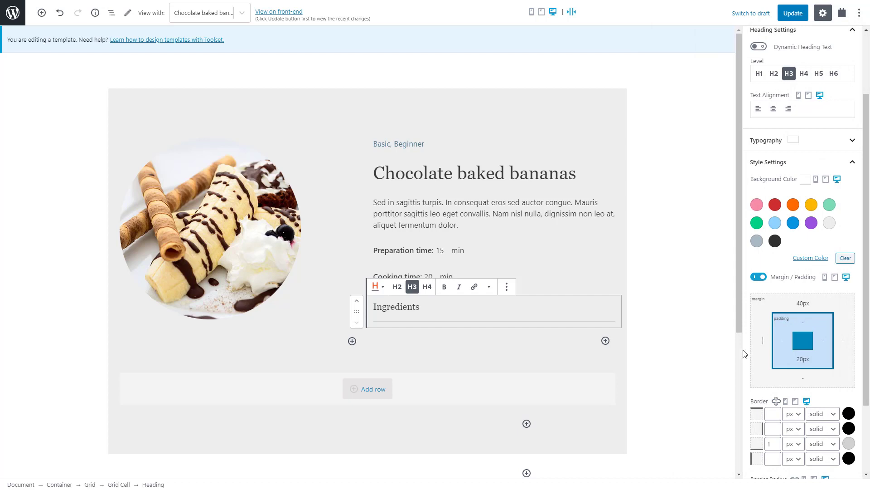
- Add a Repeating Field block under the heading listing the Ingredients custom field
left_click(606, 341)
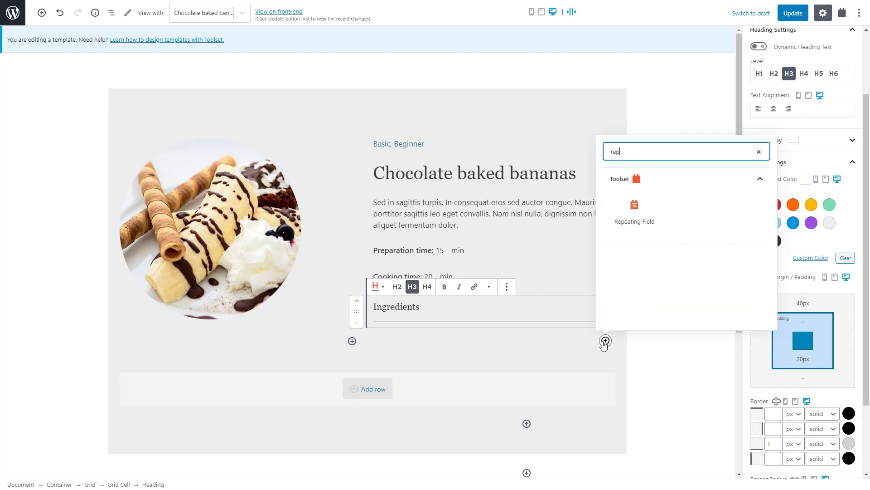
left_click(634, 209)
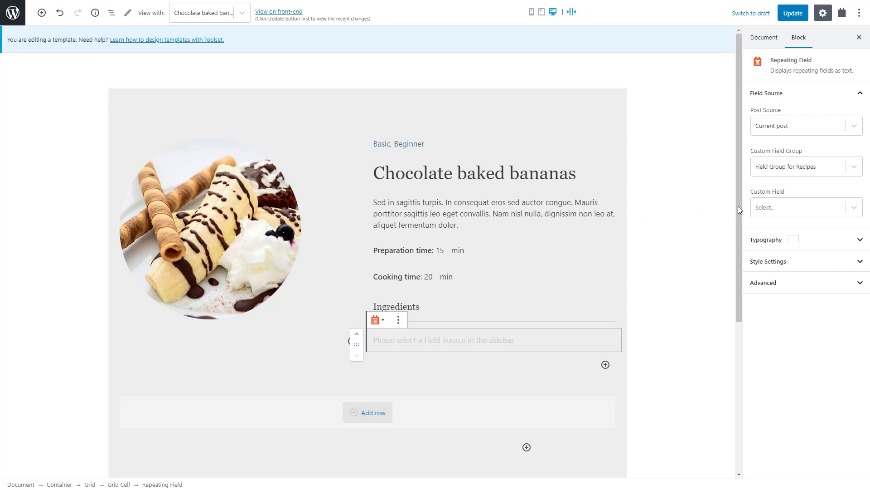
left_click(805, 206)
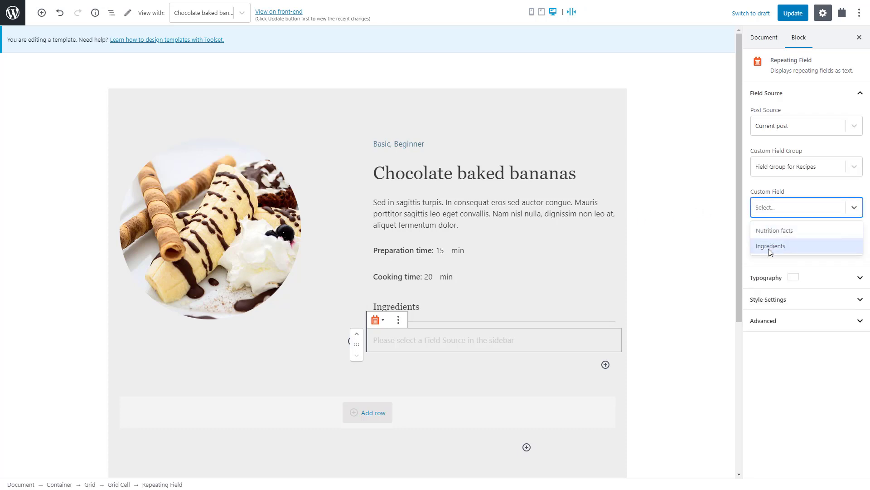
left_click(770, 246)
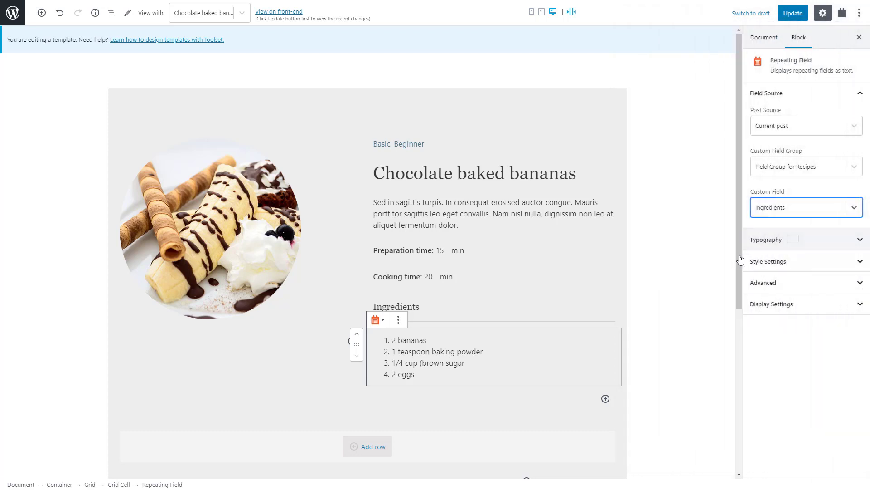
scroll("down", 3)
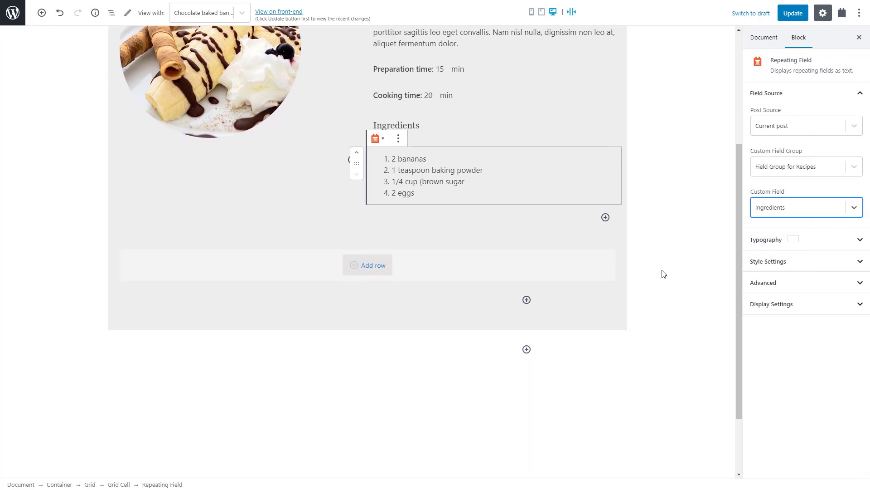
- Add a Heading block reading 'Instructions' below the grey container
left_click(526, 349)
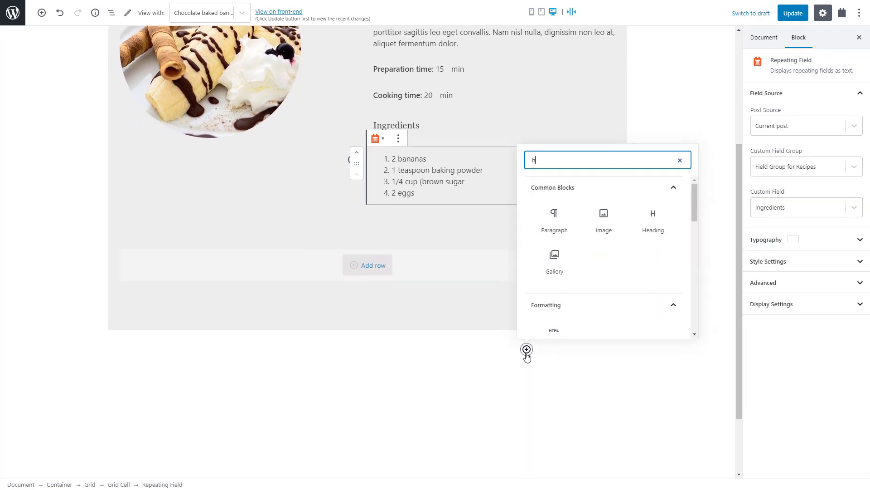
type("ead")
type("Ins")
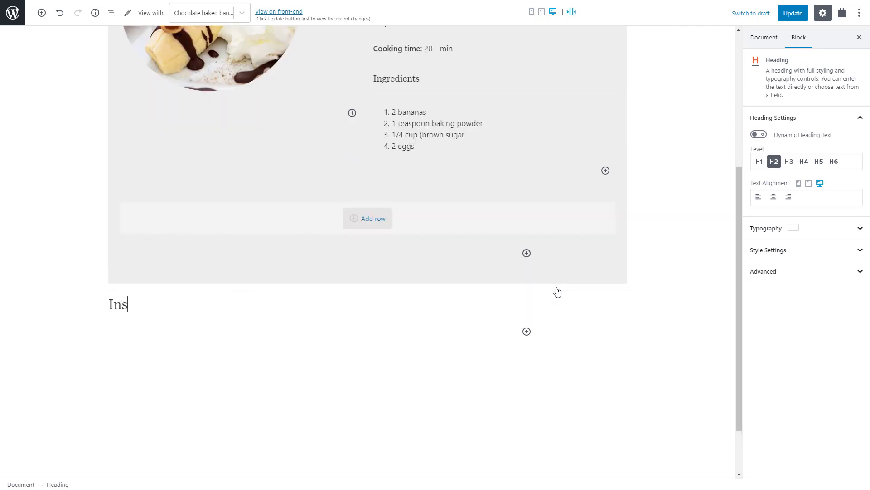
type("tructions")
type("sing")
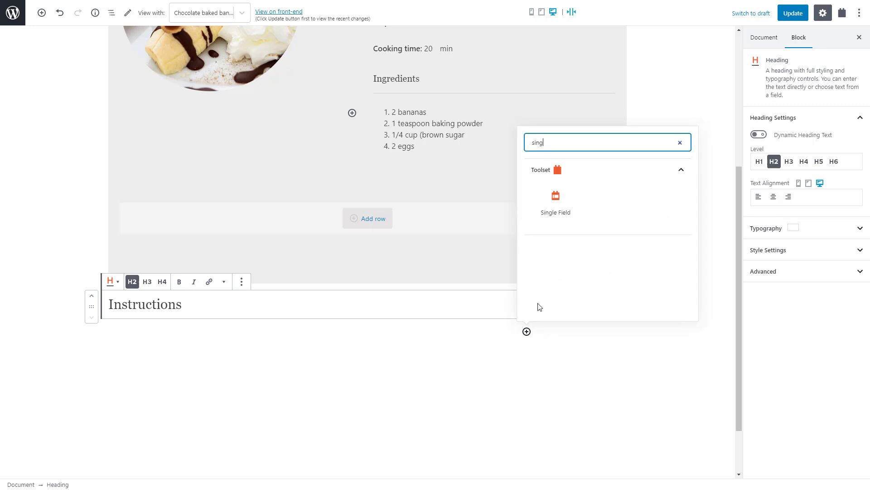
- Show the Instructions custom field from Field Group for Recipes in a Single Field block
left_click(554, 203)
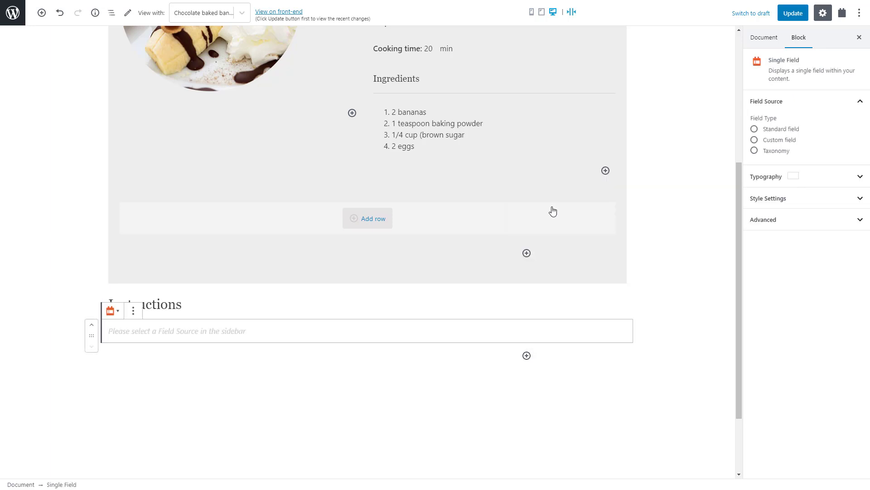
left_click(755, 140)
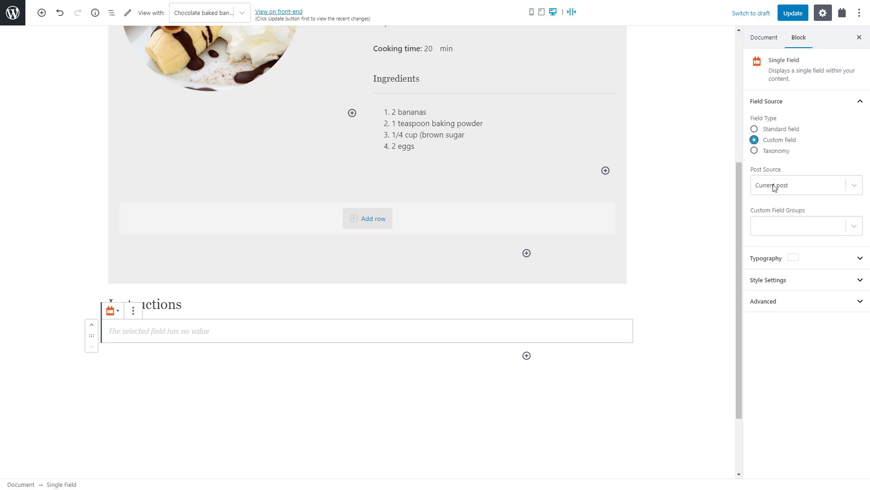
left_click(805, 225)
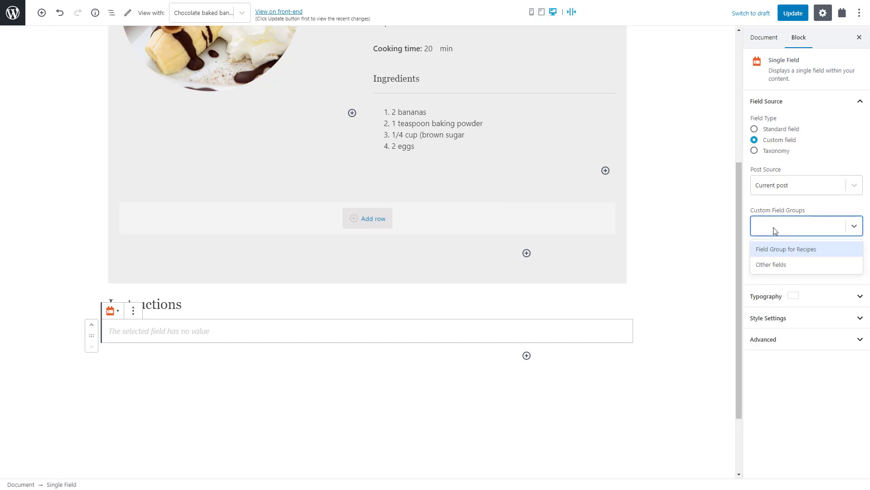
left_click(785, 248)
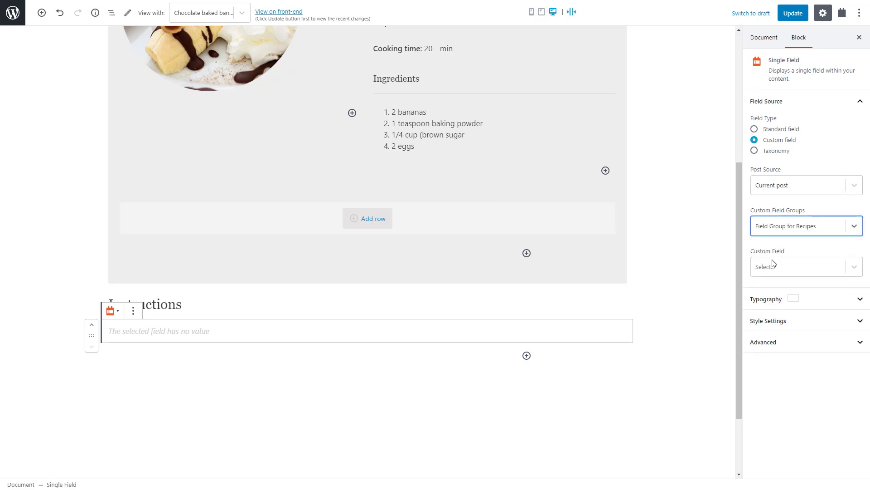
left_click(803, 267)
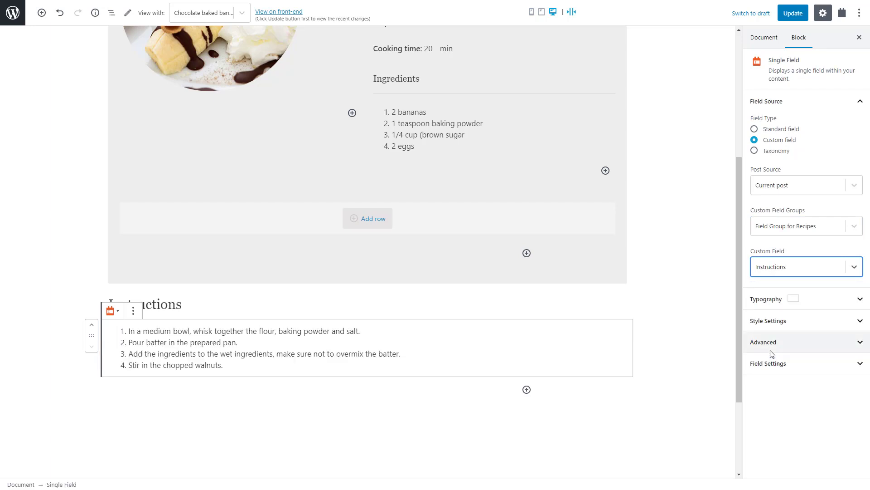
- Update the content template and view the recipe on the front-end
left_click(793, 13)
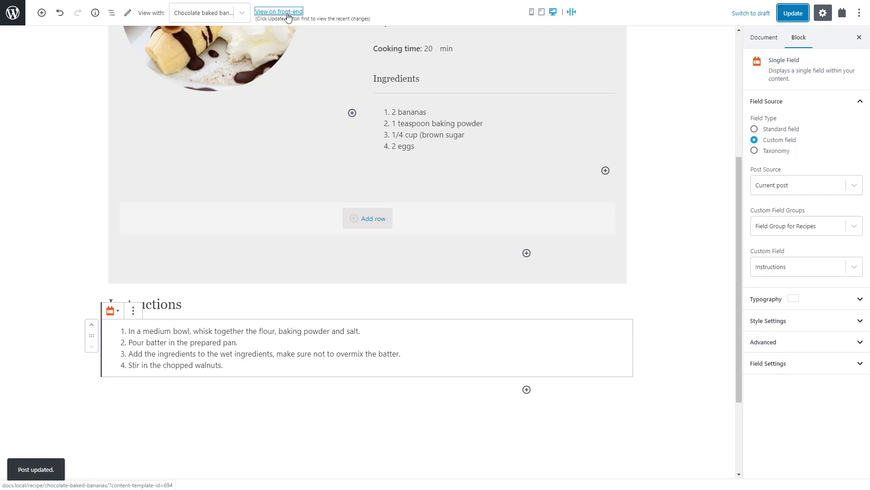
left_click(279, 11)
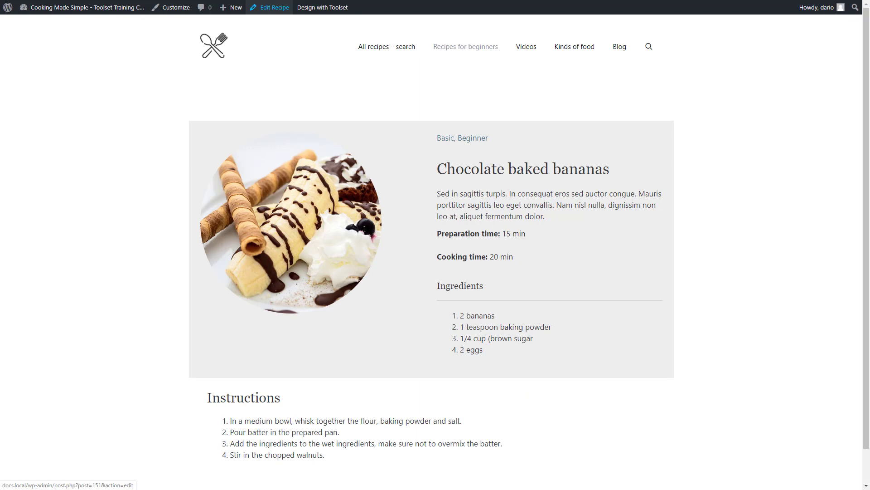